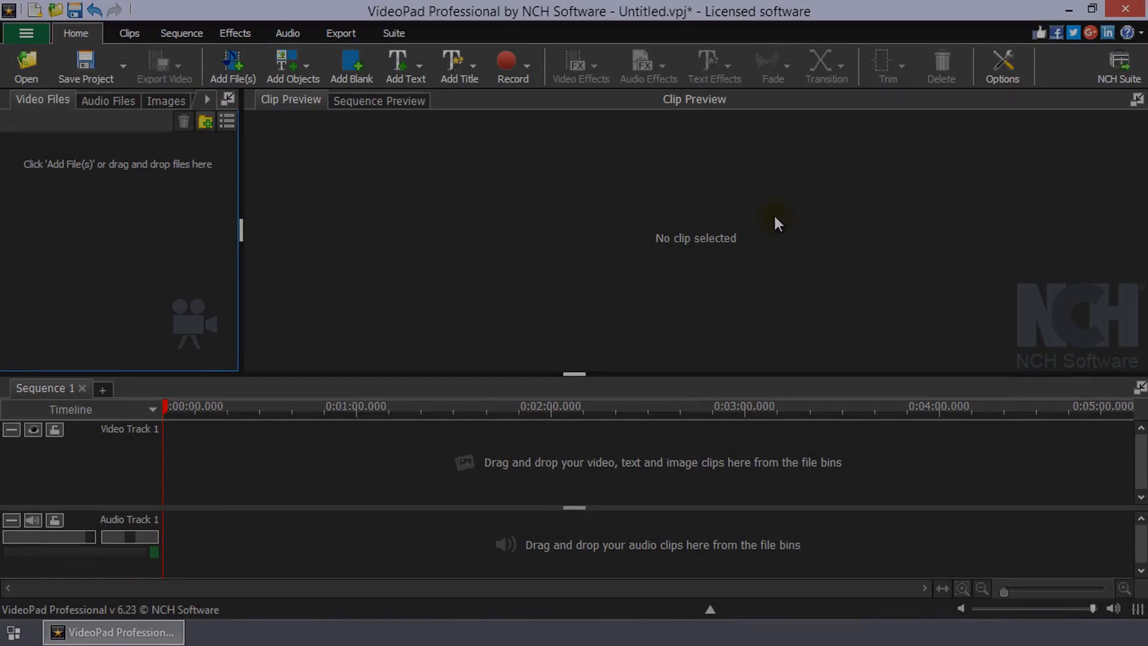
# - Import cat video sample.mp4 into the project bin and sequence timeline
pyautogui.click(232, 66)
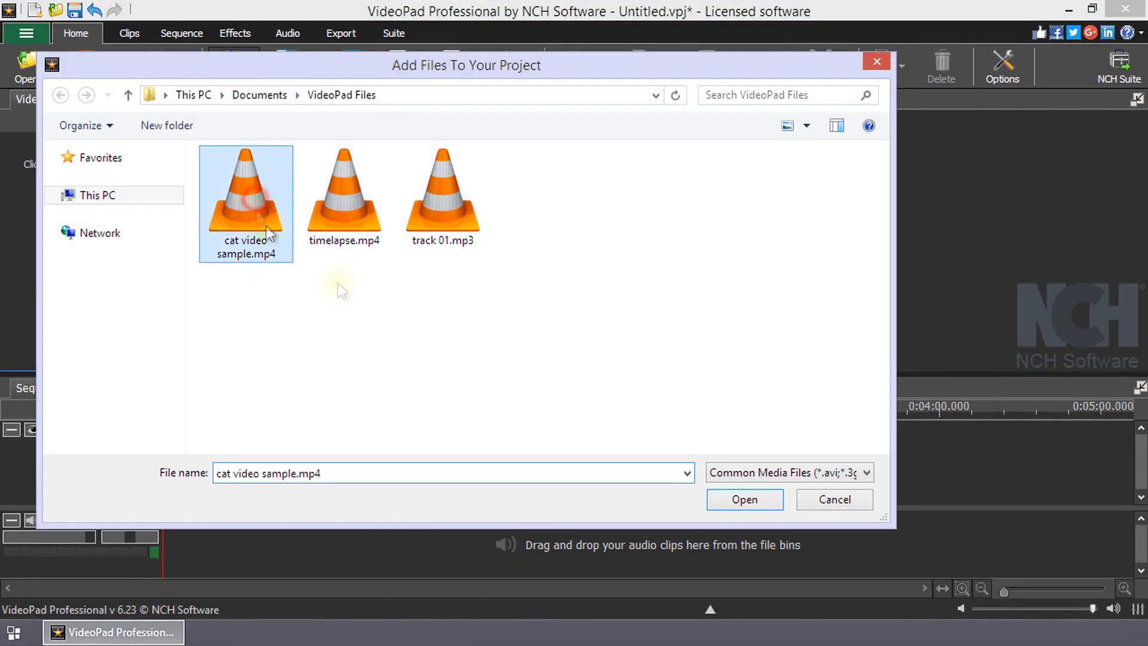
pyautogui.click(742, 499)
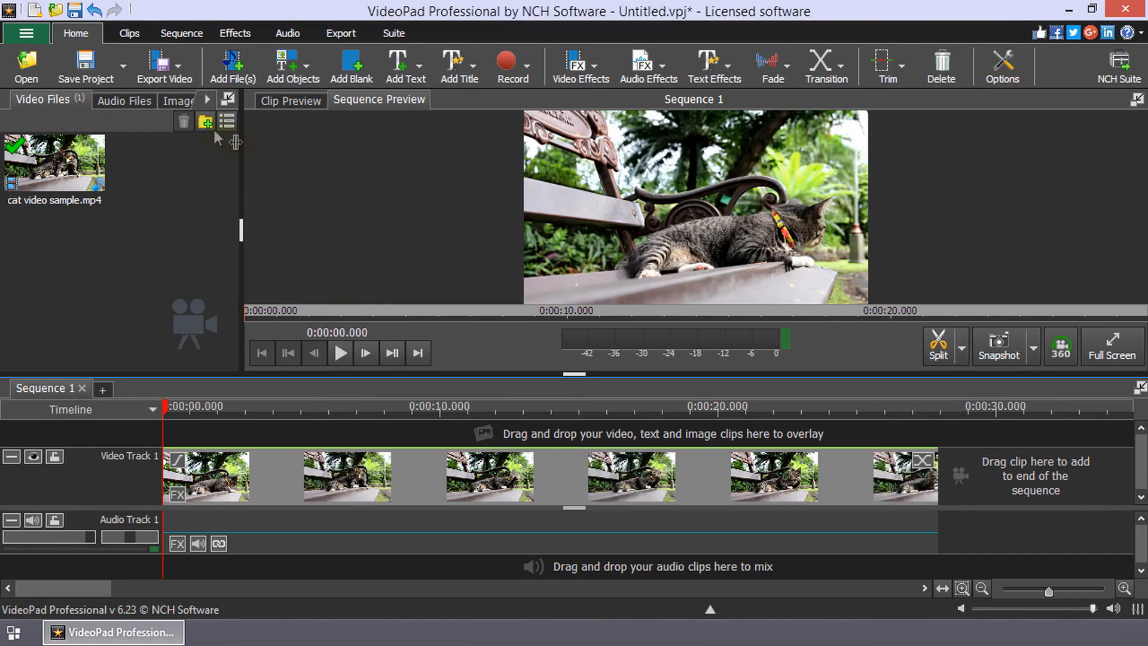
# - Bring up the Sequence subtitles editor and enter the first subtitle text
pyautogui.click(180, 34)
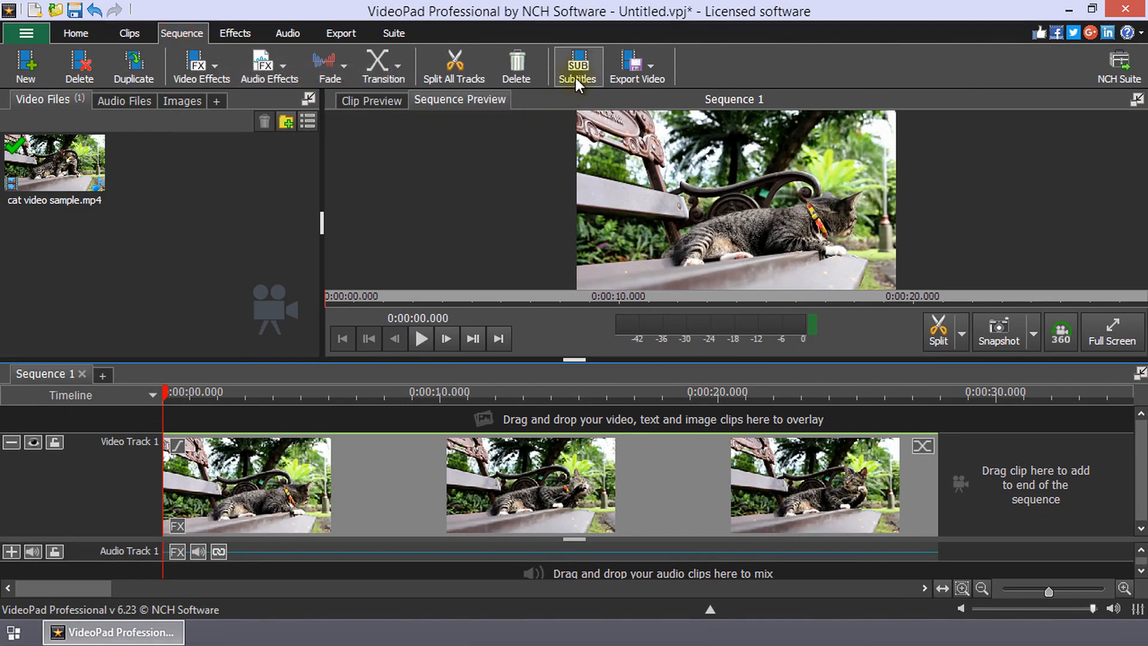
pyautogui.click(577, 66)
pyautogui.write('The lazy gray ca')
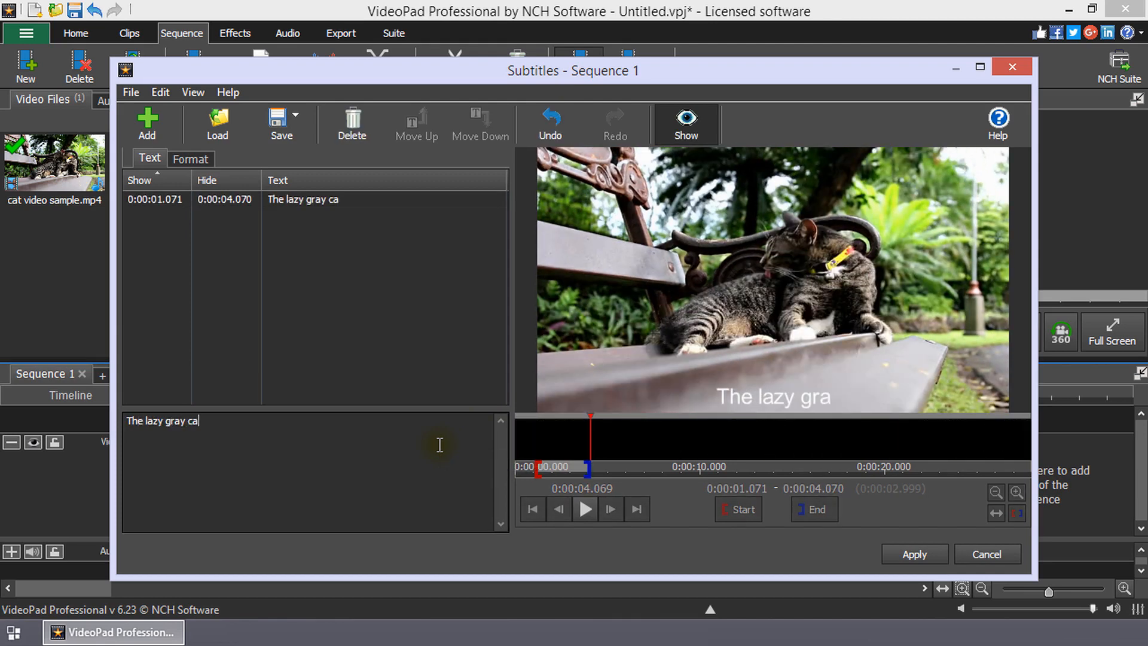
pyautogui.write('t')
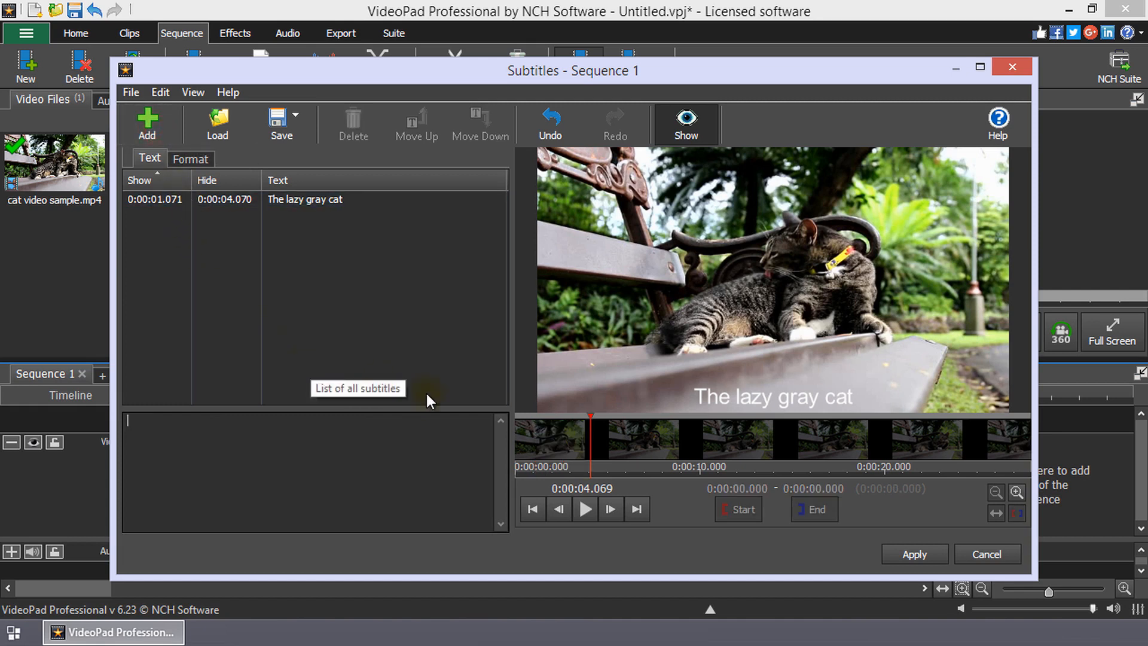
# - Add a second subtitle 'lays on top' at a later playhead position
pyautogui.click(599, 446)
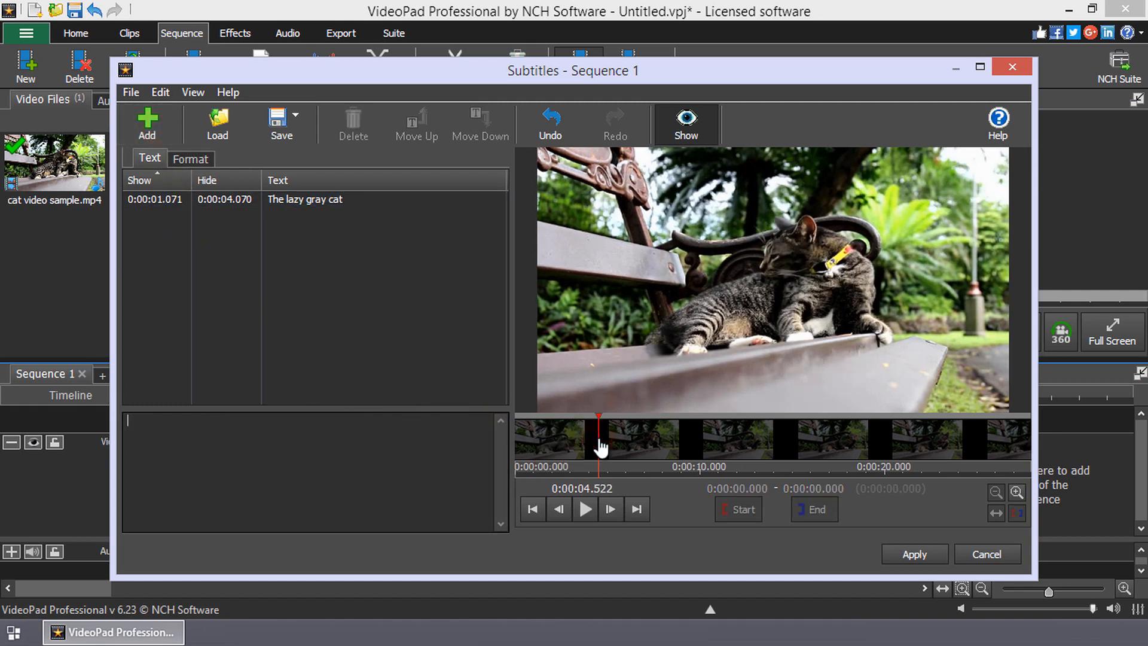
pyautogui.click(146, 124)
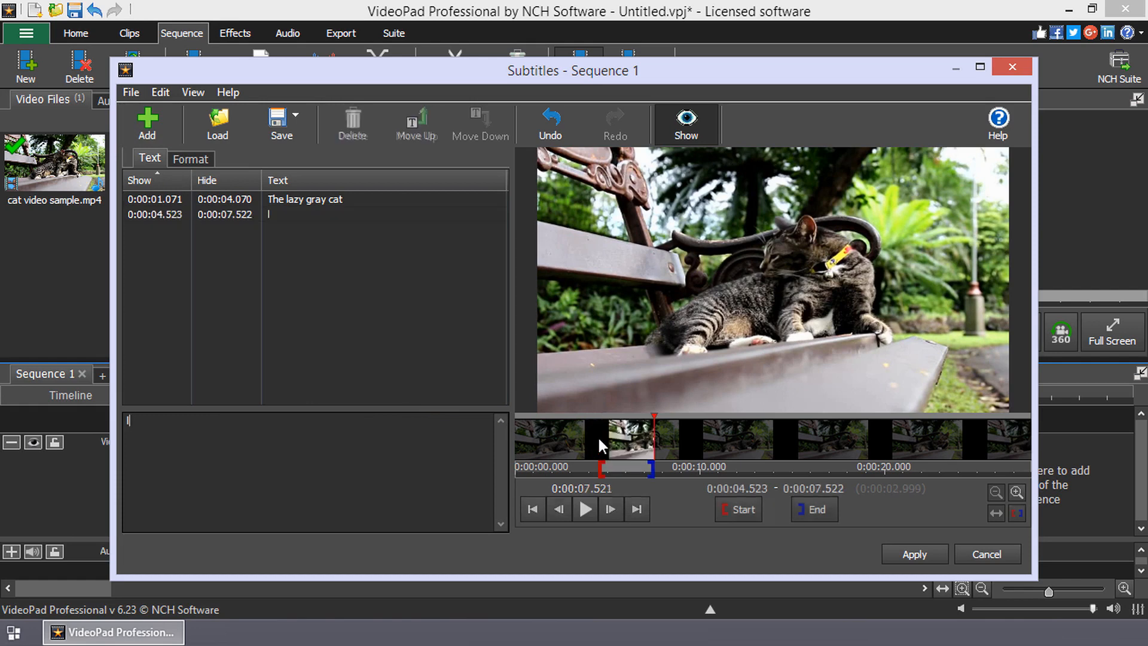
pyautogui.write('lays on top of the bench')
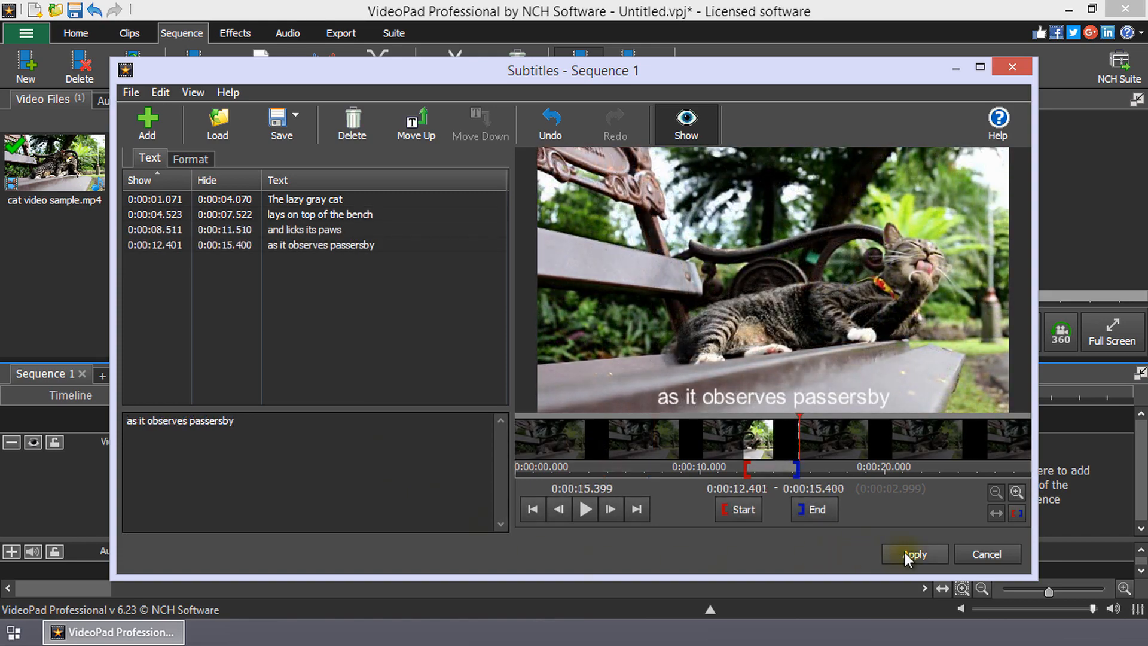
# - Apply the subtitles to Sequence 1 and scrub the timeline to preview them
pyautogui.click(912, 553)
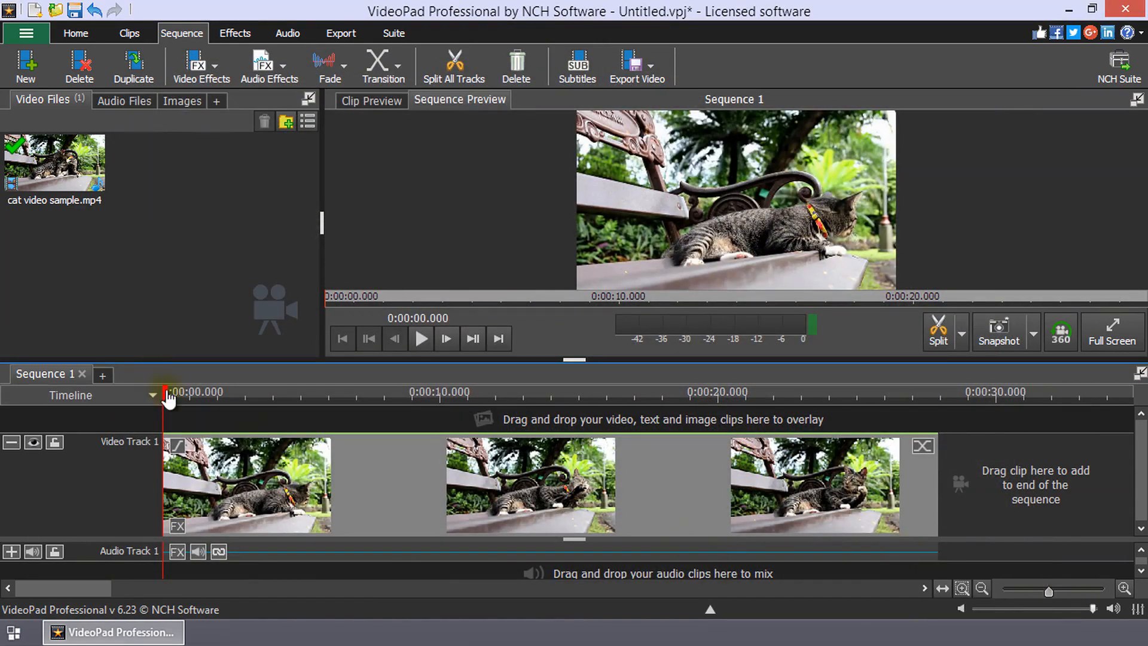
pyautogui.click(478, 393)
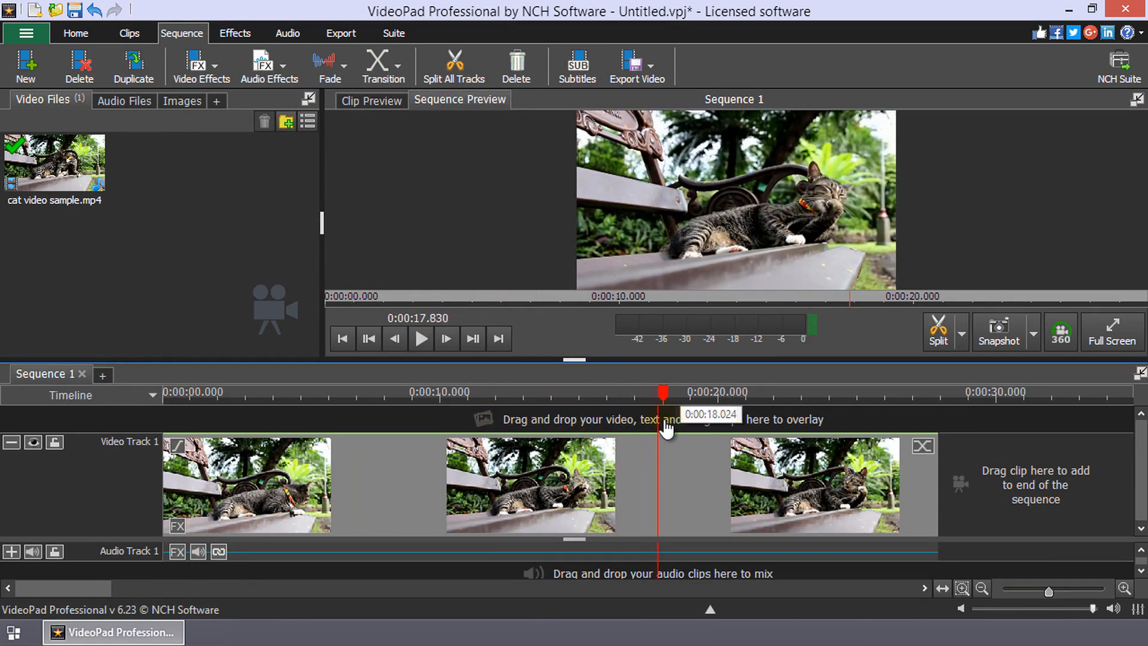
pyautogui.click(341, 339)
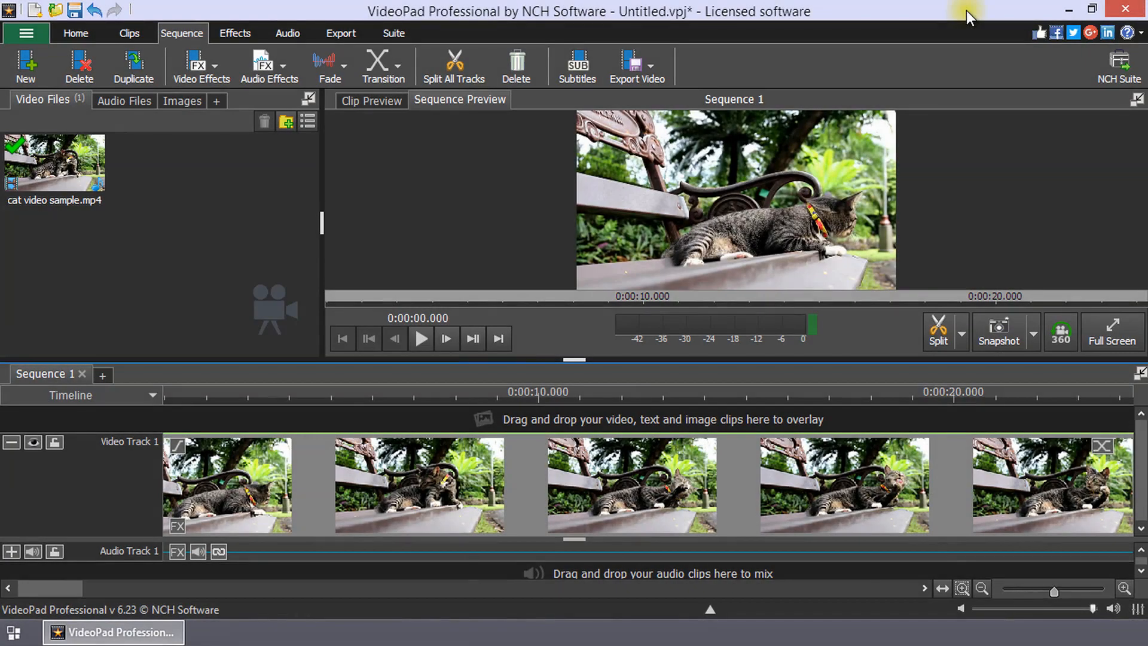
pyautogui.moveTo(959, 28)
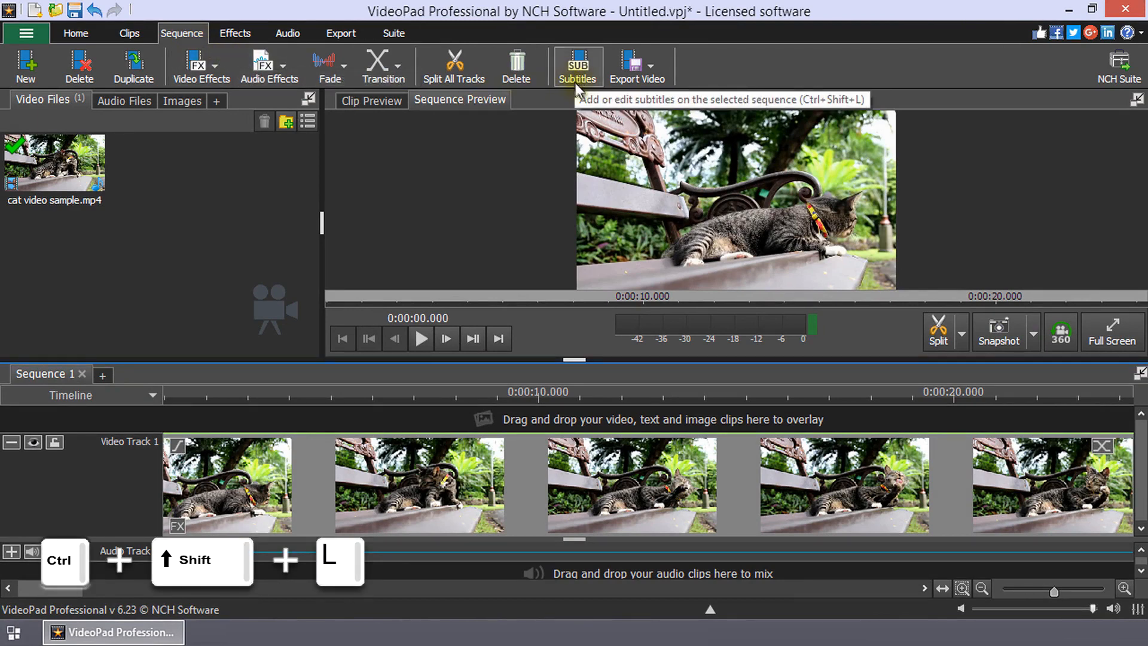
pyautogui.moveTo(586, 84)
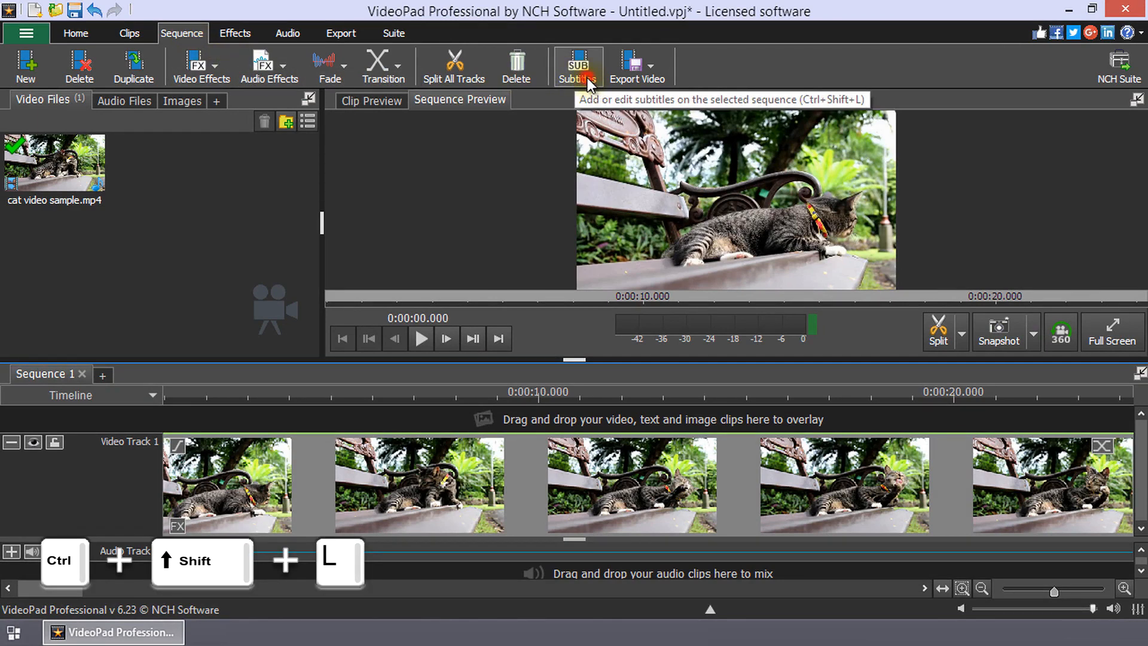
# - Reopen the subtitles editor and add 'The lazy gray cat' starting at 0:00:02.001
pyautogui.click(578, 66)
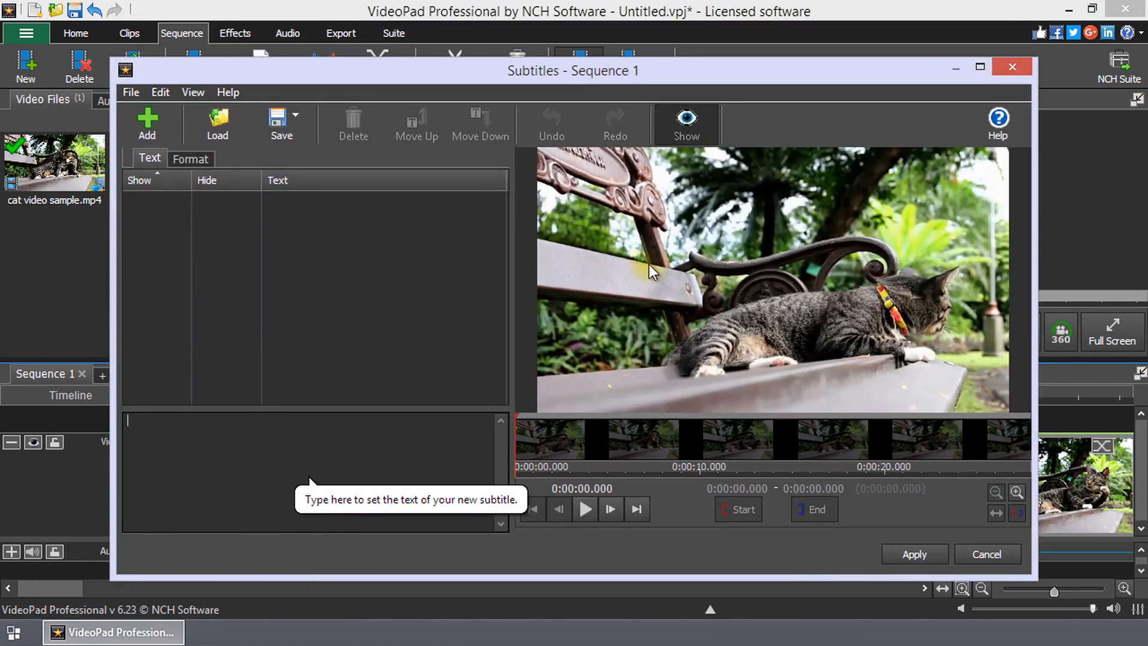
pyautogui.moveTo(514, 444)
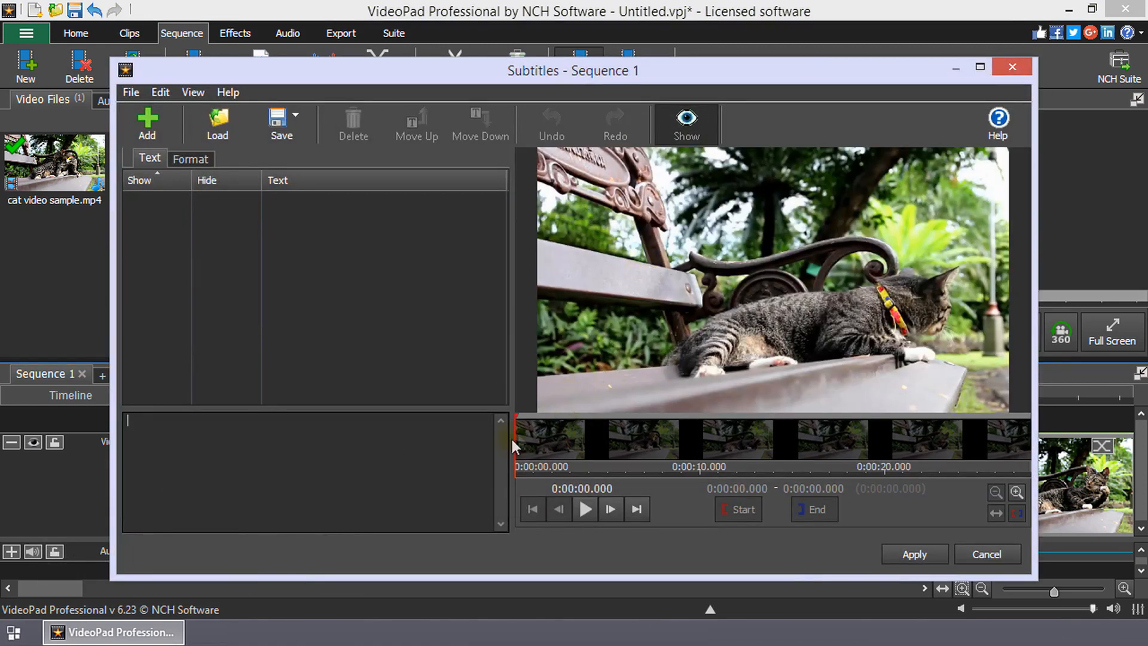
pyautogui.click(538, 439)
pyautogui.write('The')
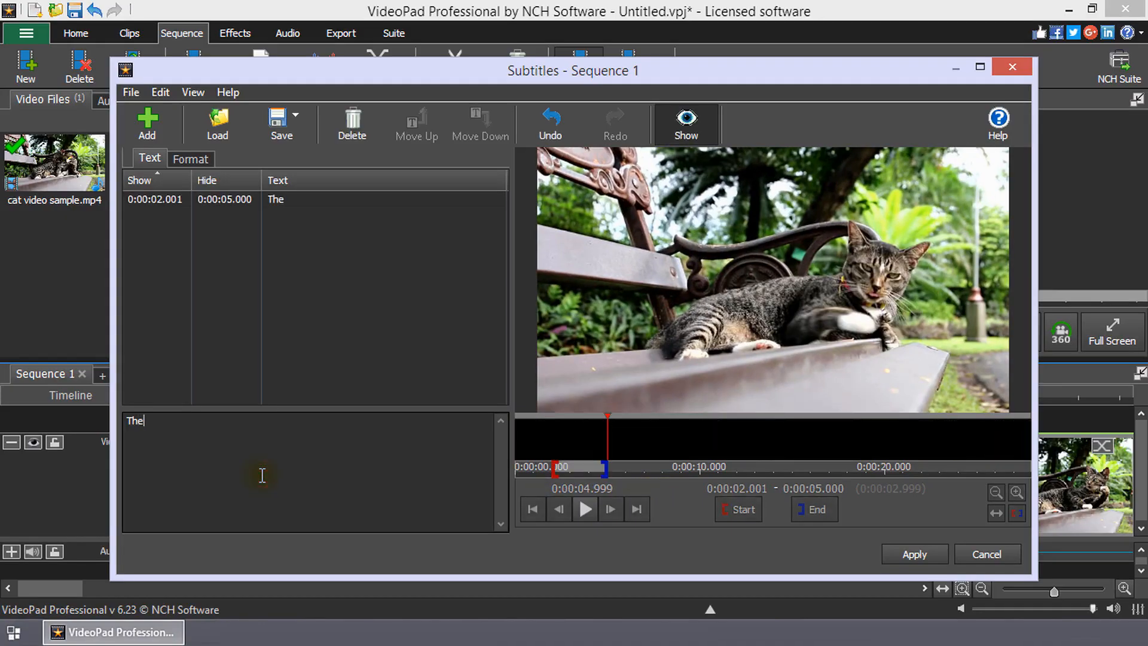
pyautogui.write('lazy gray')
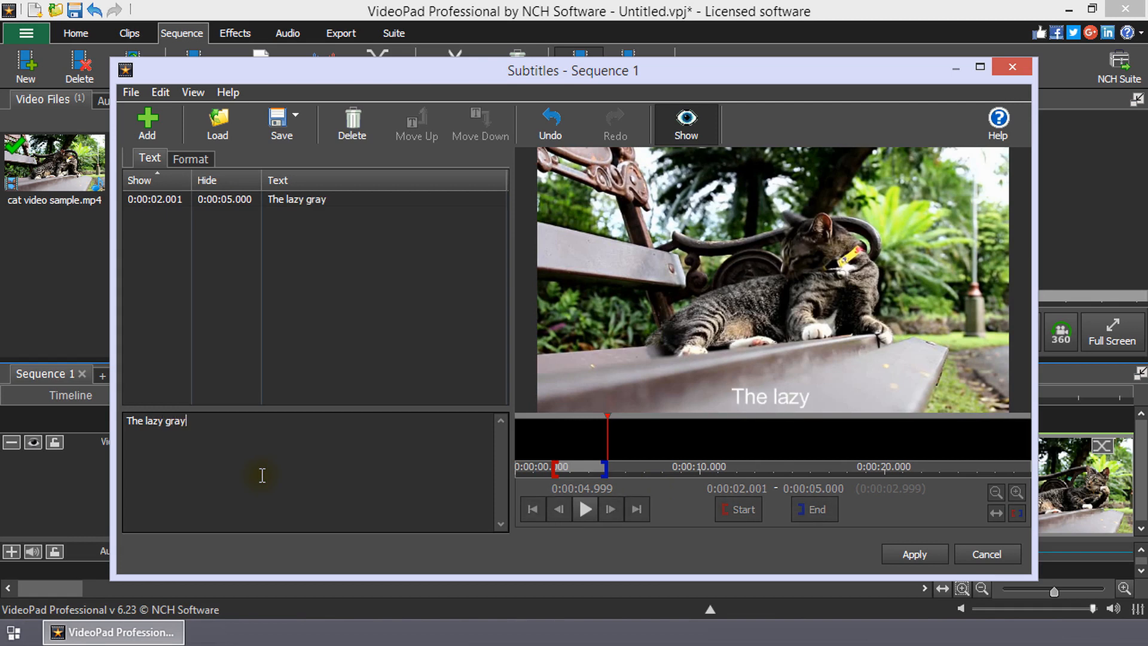
pyautogui.write('cat')
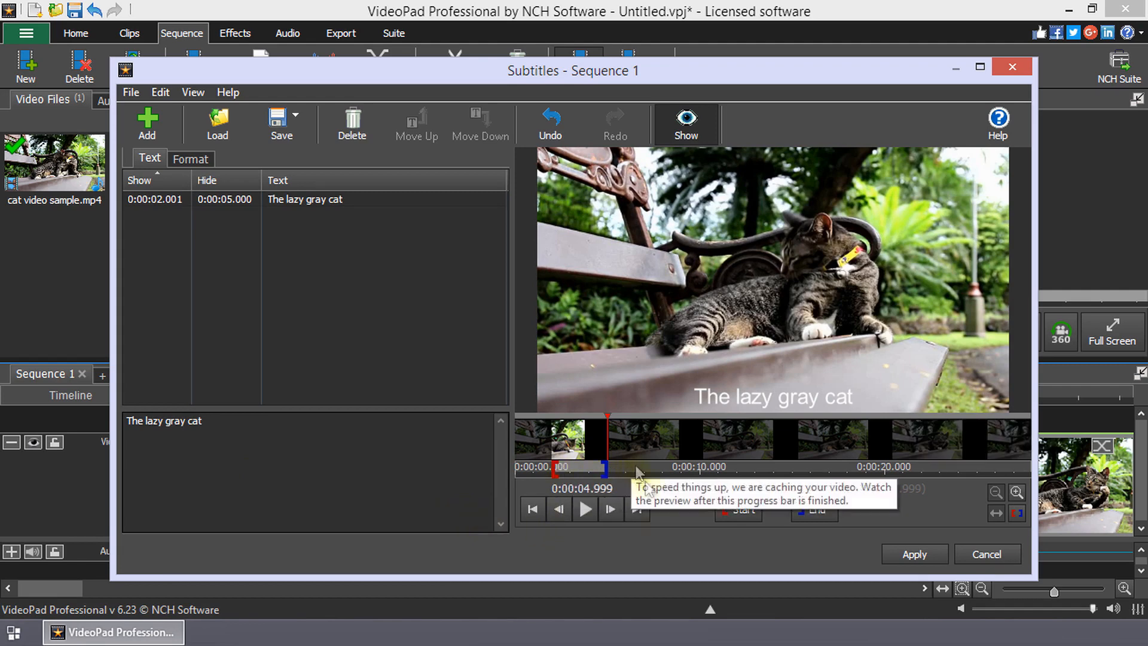
pyautogui.moveTo(788, 562)
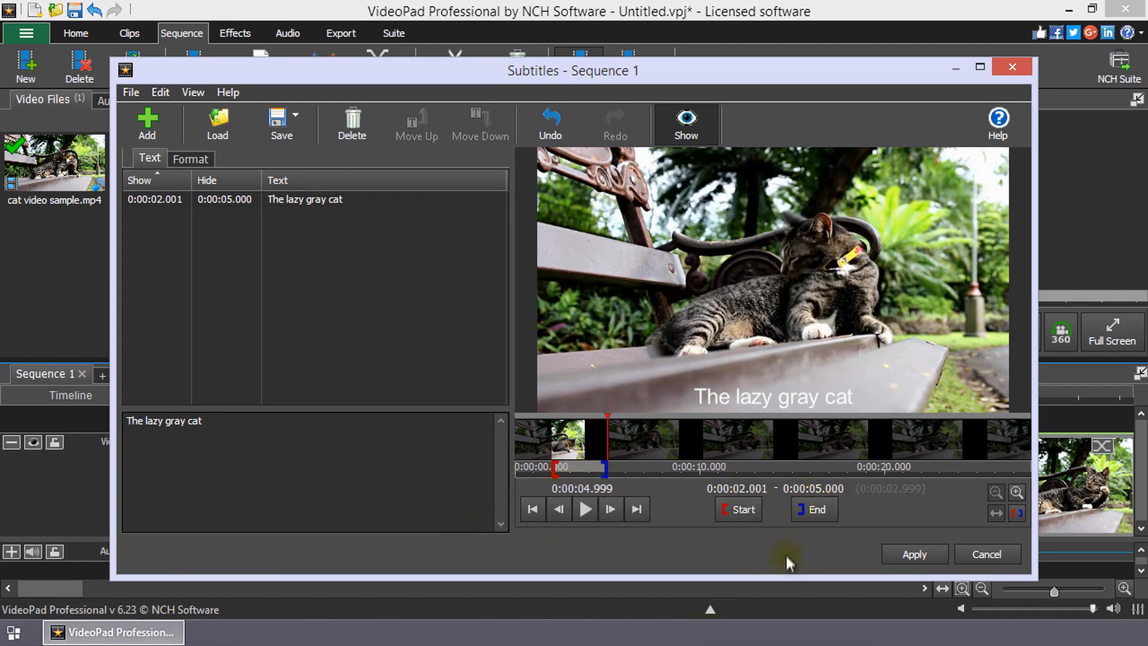
pyautogui.moveTo(607, 472)
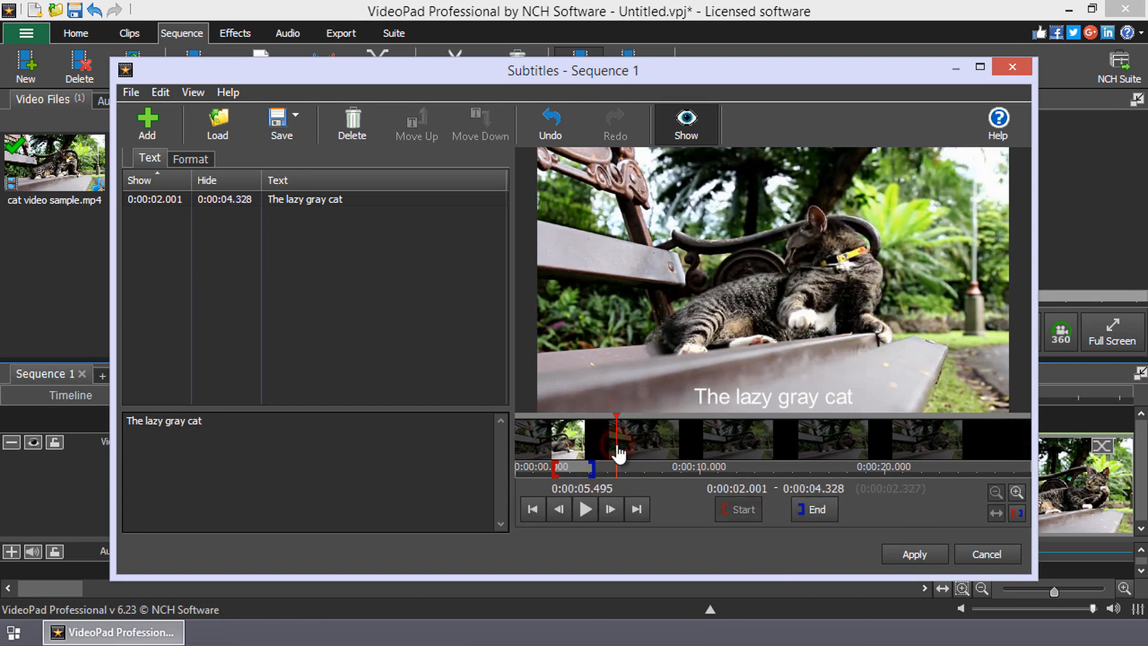
# - Extend 'The lazy gray cat' subtitle to end at about 0:00:05.495
pyautogui.click(814, 510)
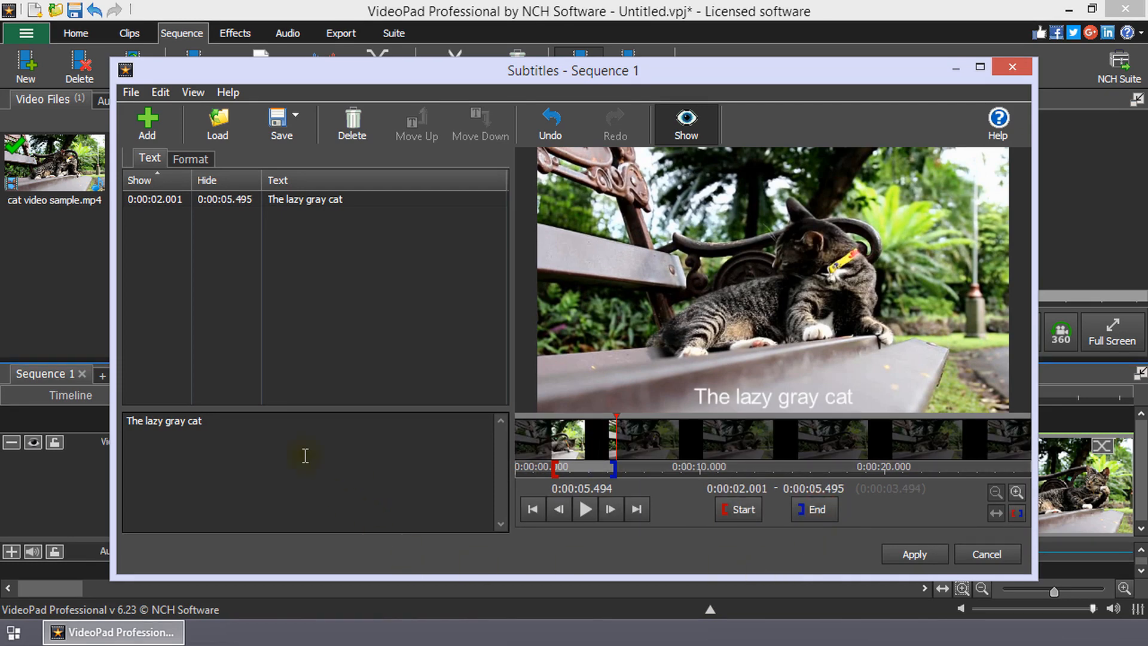
pyautogui.moveTo(210, 318)
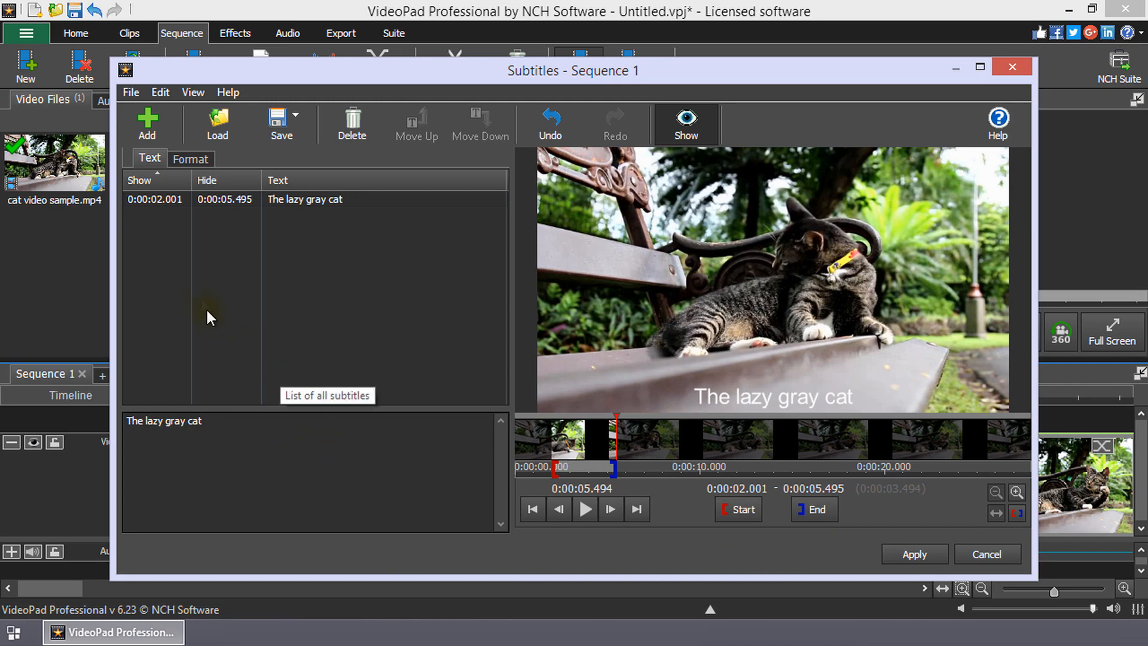
pyautogui.click(231, 200)
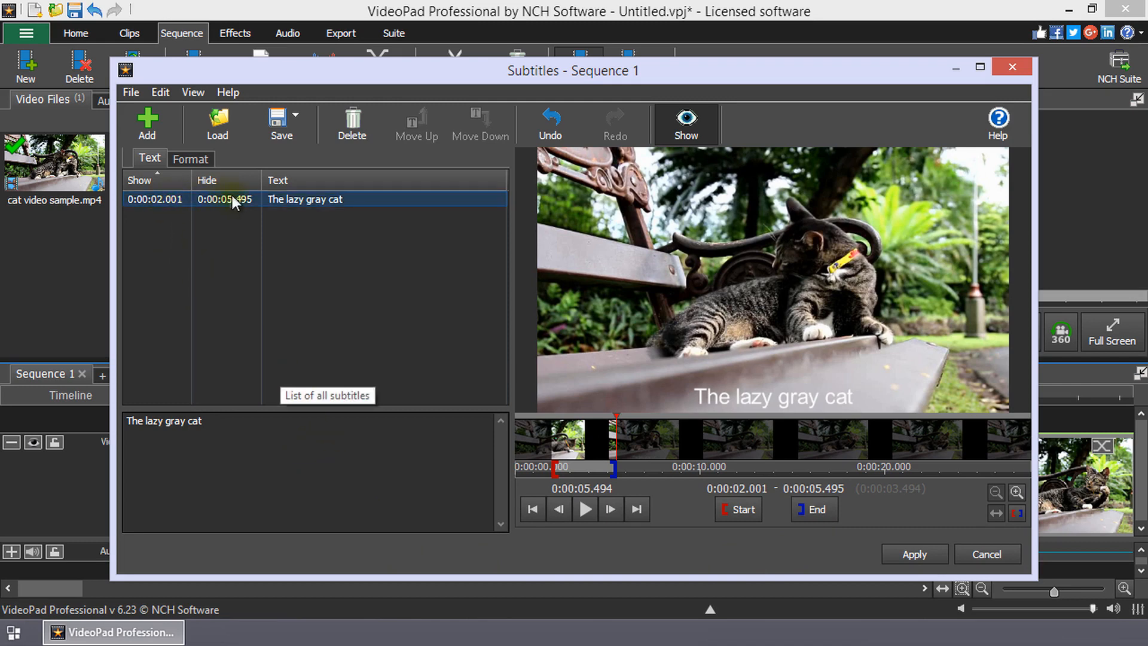
pyautogui.moveTo(224, 236)
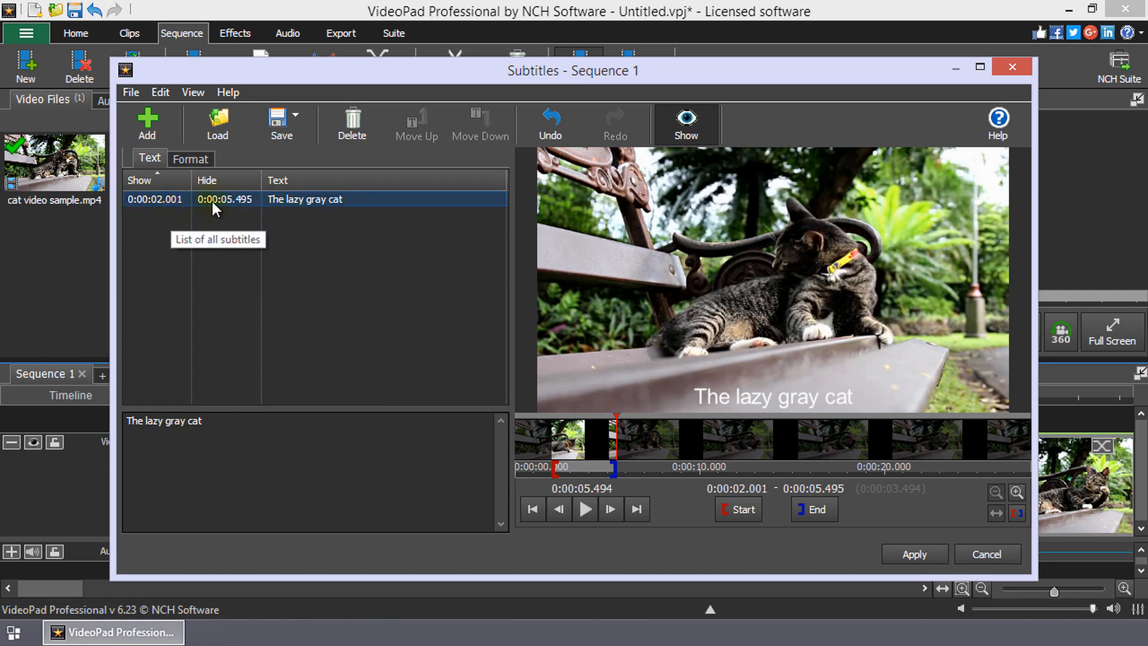
pyautogui.moveTo(214, 200)
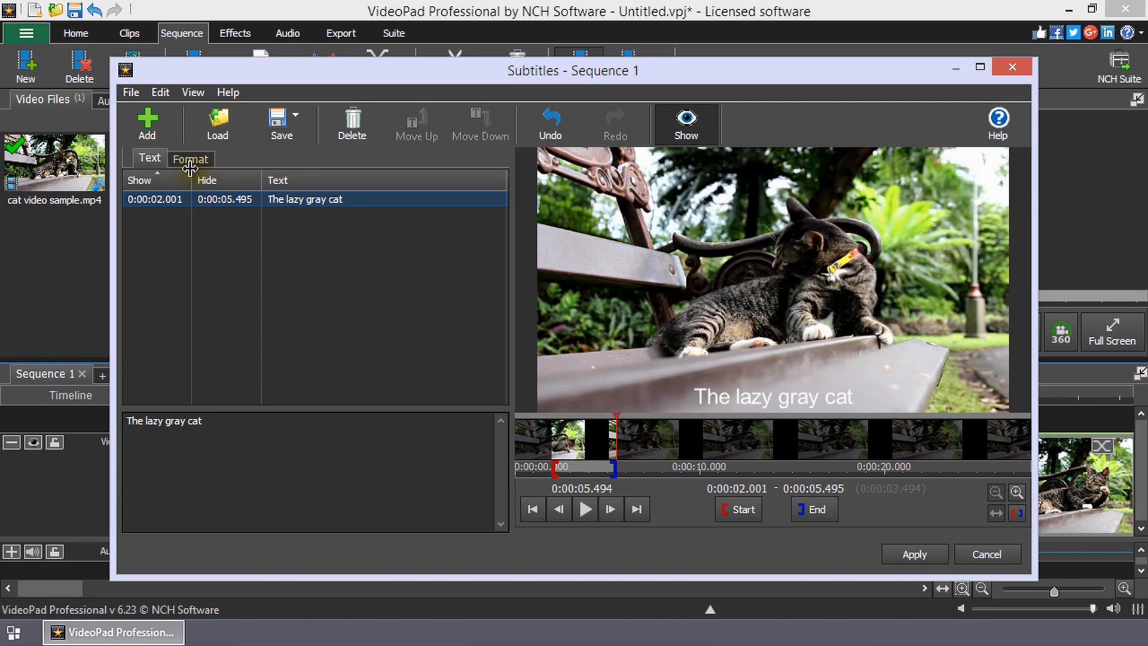
# - Add the 'and licks its paws' and 'as it observes passersby' subtitles after the bench line
pyautogui.click(146, 125)
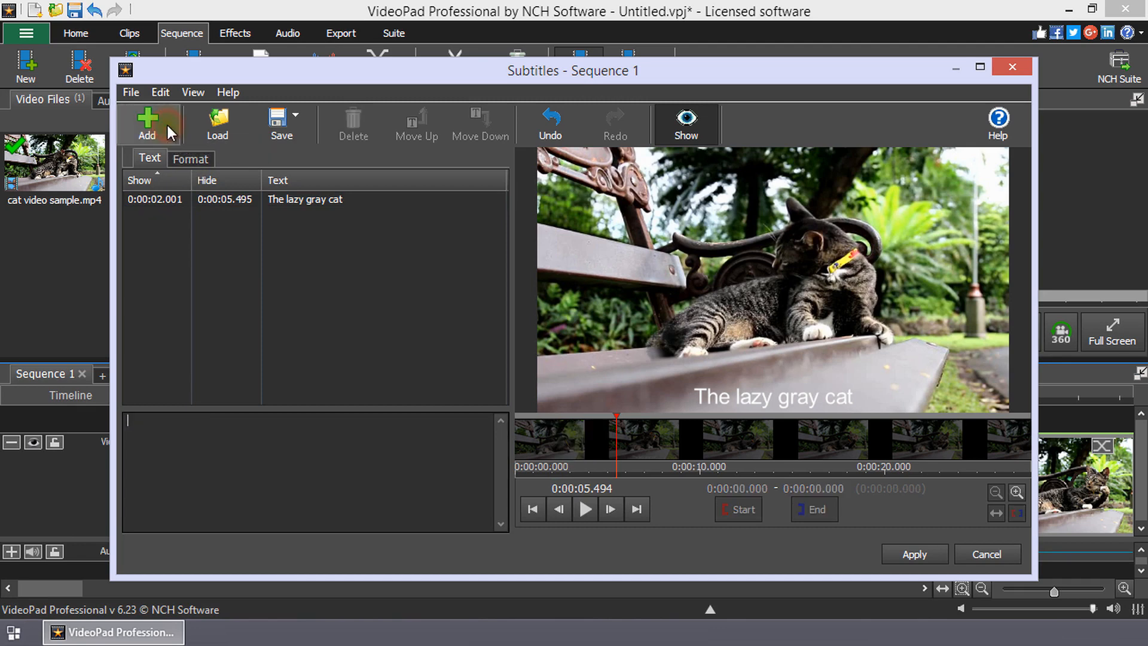
pyautogui.moveTo(258, 474)
pyautogui.write('lays on top of the bne')
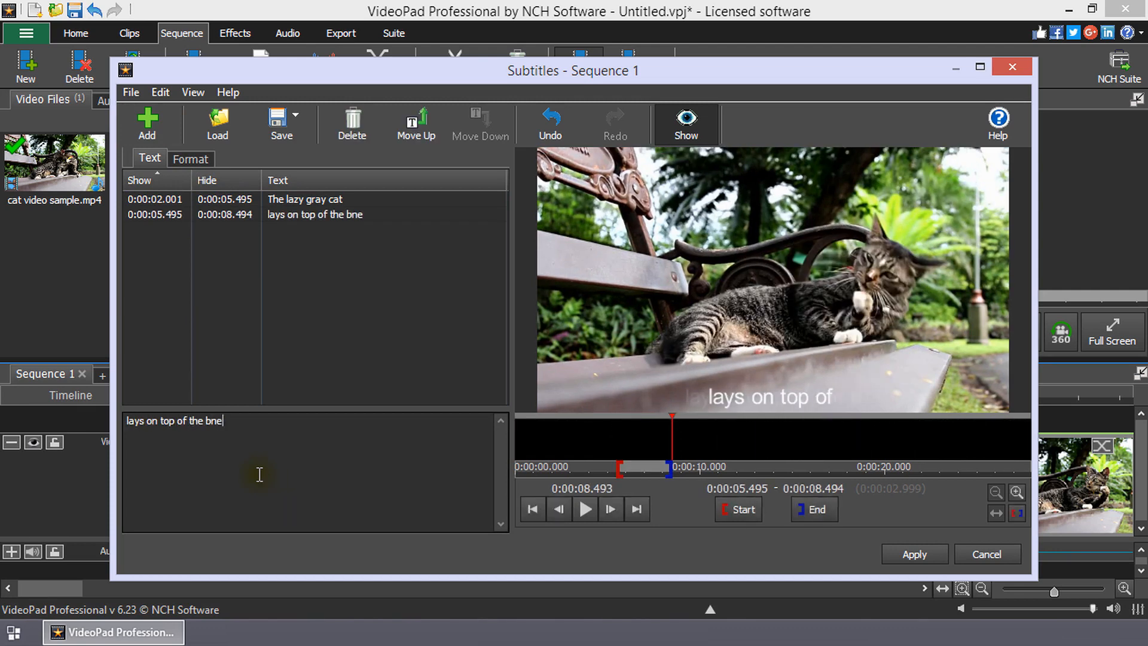
pyautogui.write('ch')
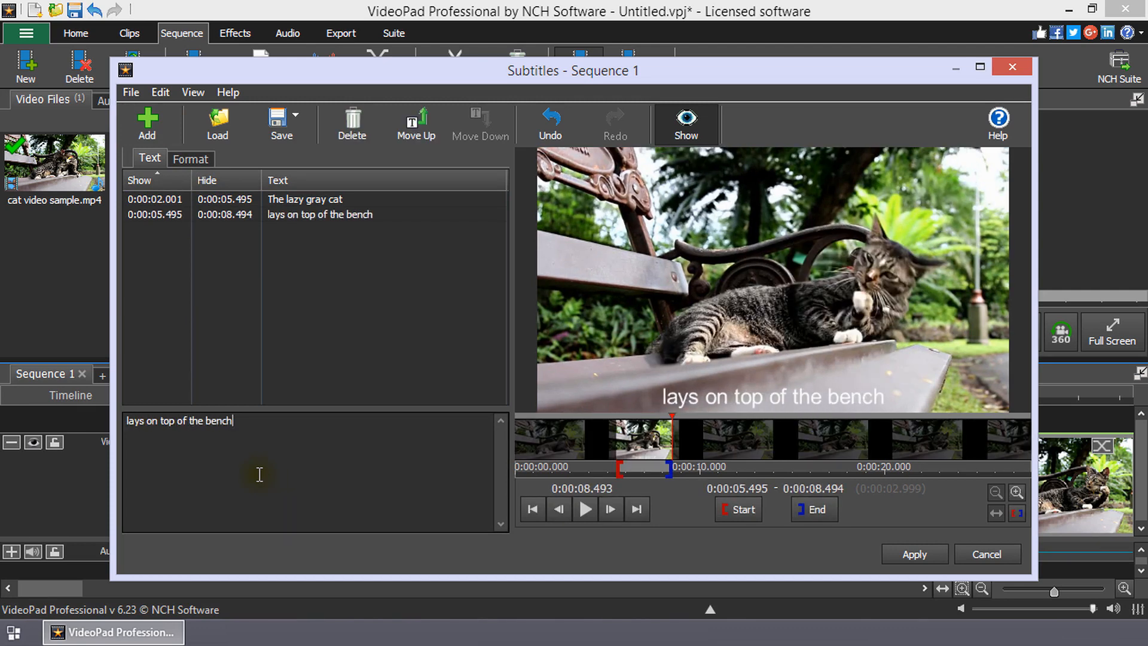
pyautogui.moveTo(364, 468)
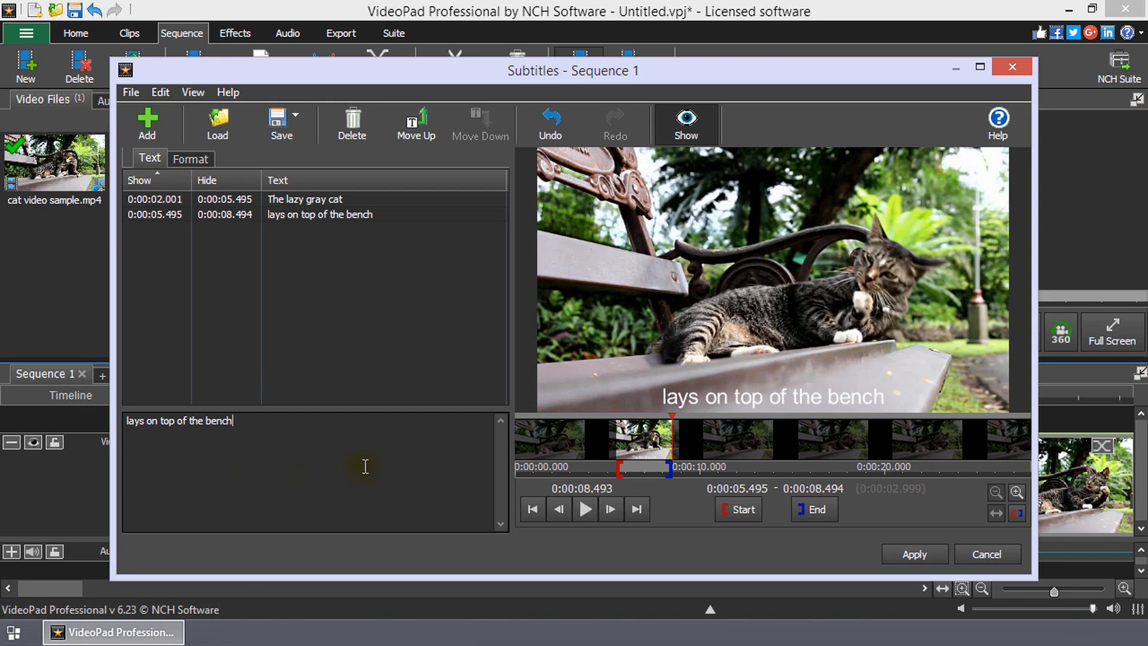
pyautogui.moveTo(154, 124)
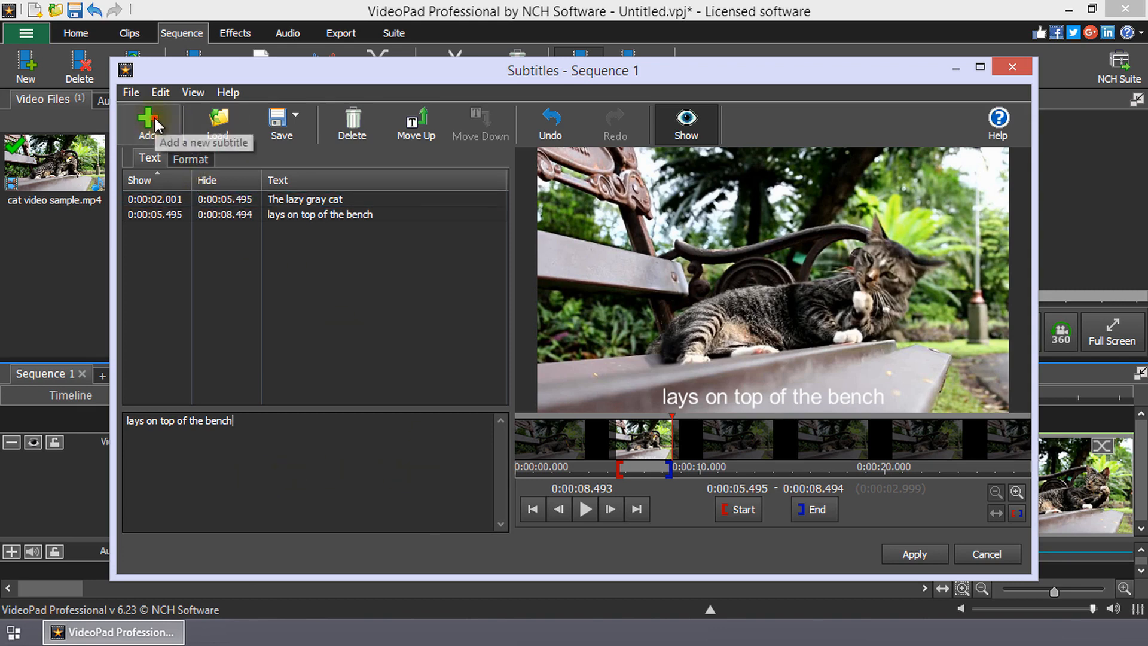
pyautogui.click(146, 121)
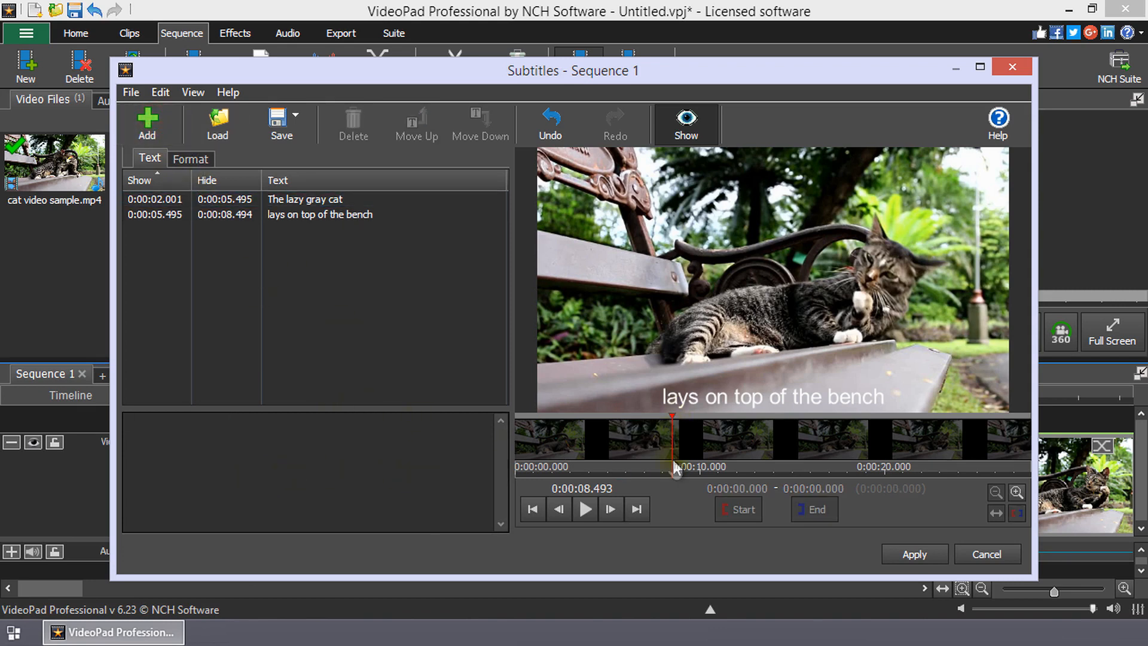
pyautogui.click(146, 124)
pyautogui.write('as it observes passersby')
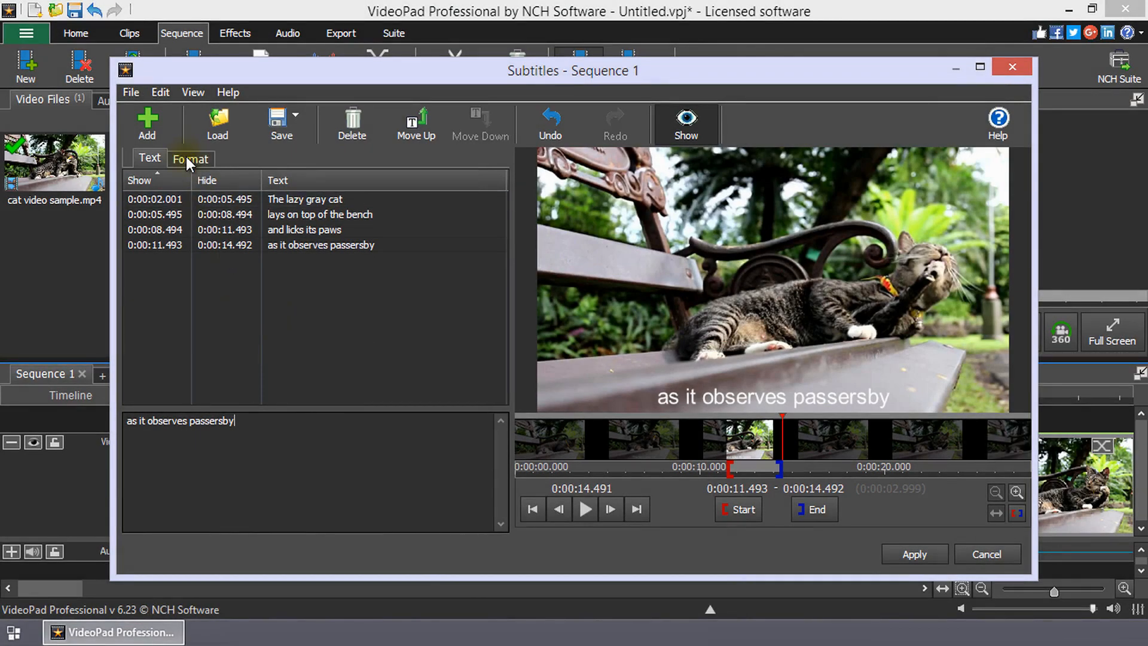
# - Review subtitle formatting, keeping Arial font and checking the white text colour
pyautogui.click(190, 158)
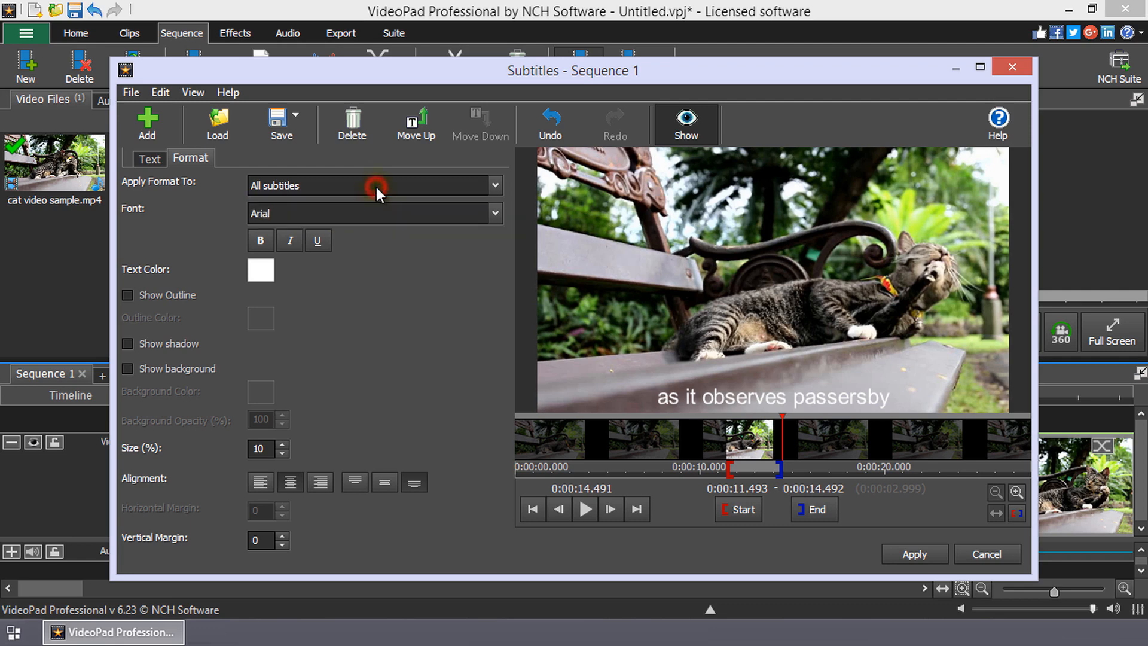
pyautogui.click(495, 213)
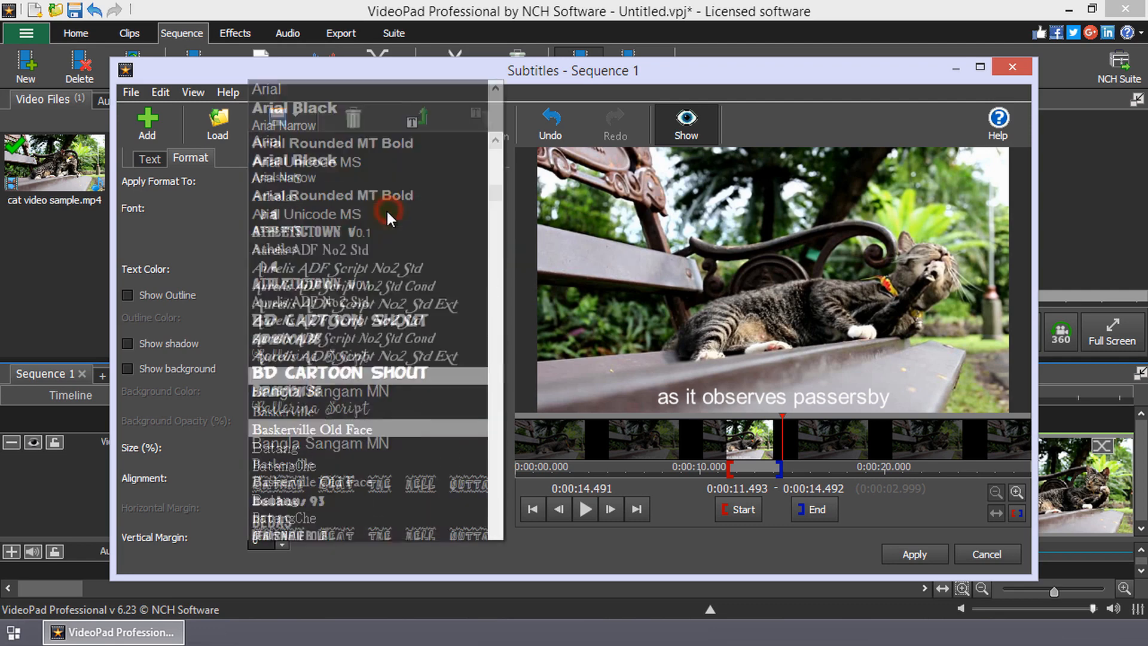
pyautogui.click(265, 89)
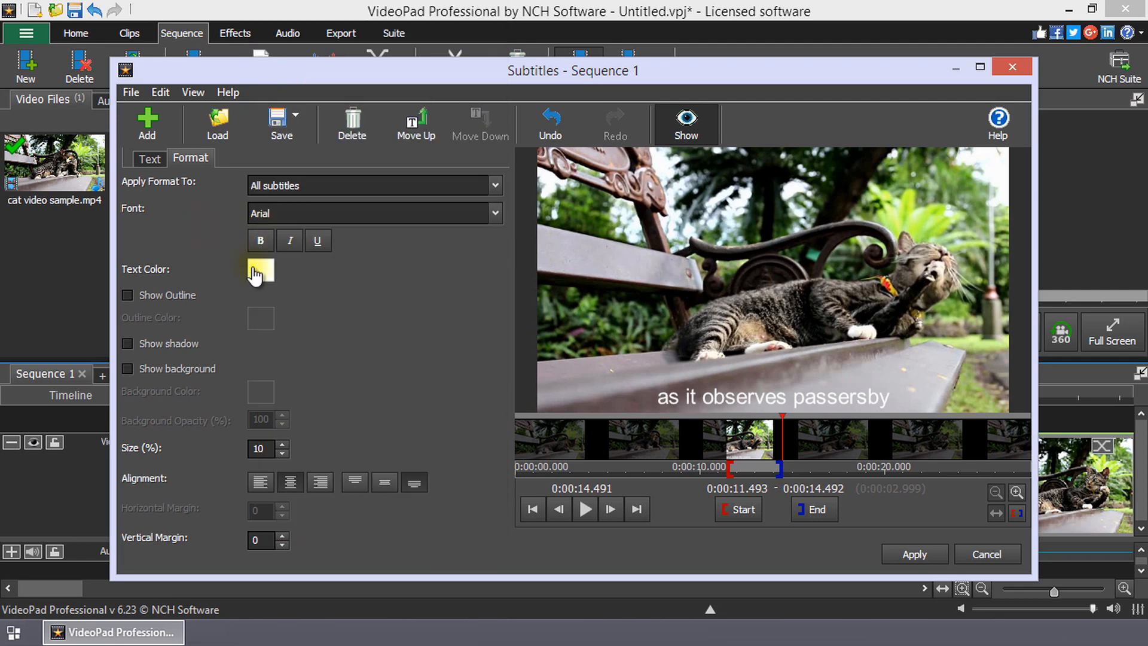
pyautogui.click(259, 270)
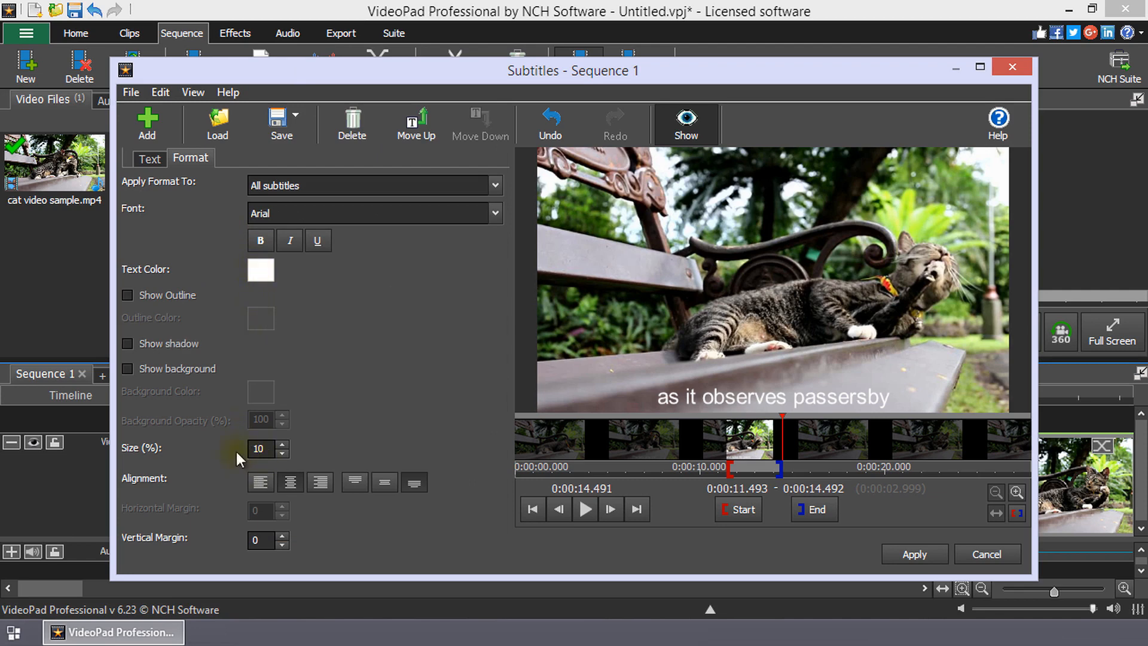
pyautogui.moveTo(230, 318)
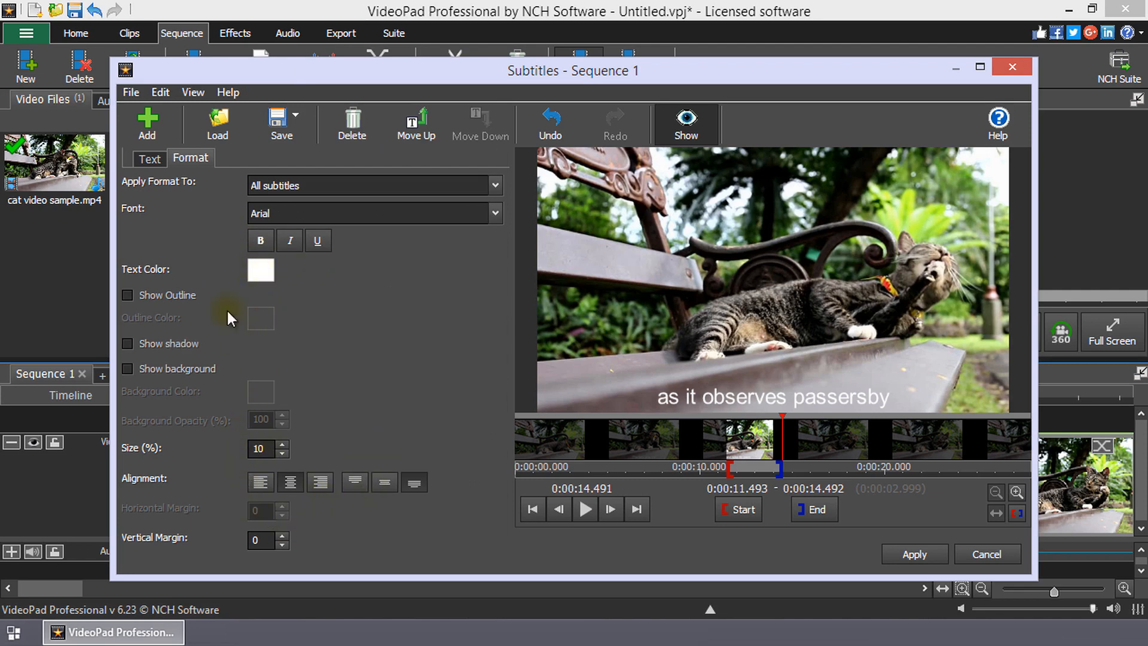
# - Return to the Text list and move 'The lazy gray cat' start to 0:00:01.410
pyautogui.click(150, 158)
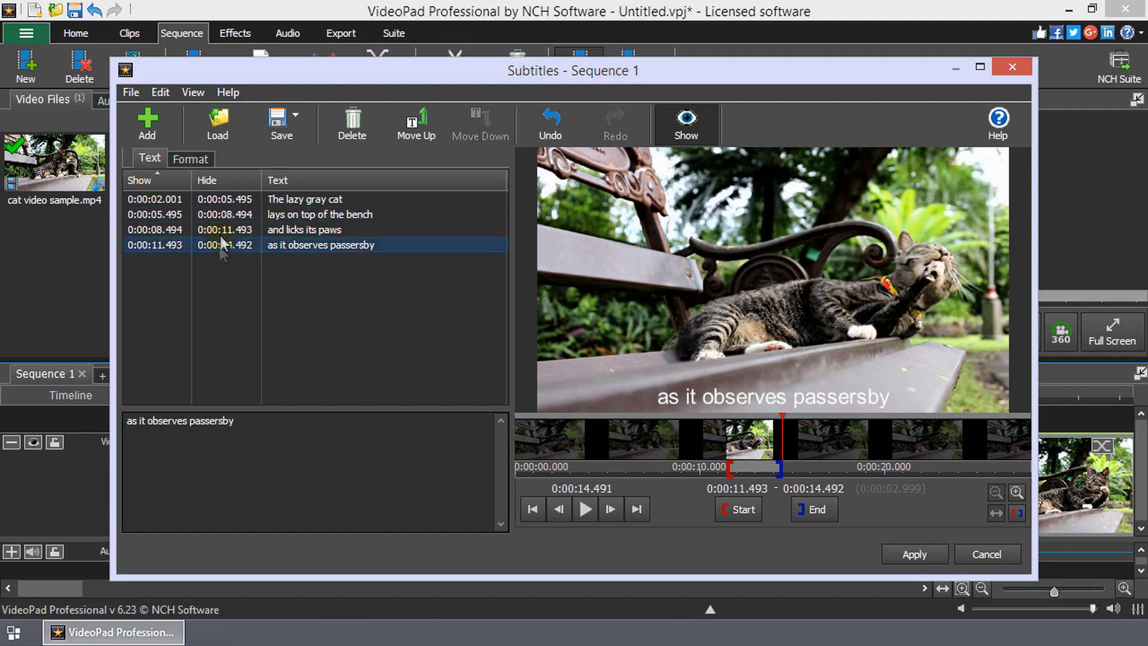
pyautogui.click(304, 198)
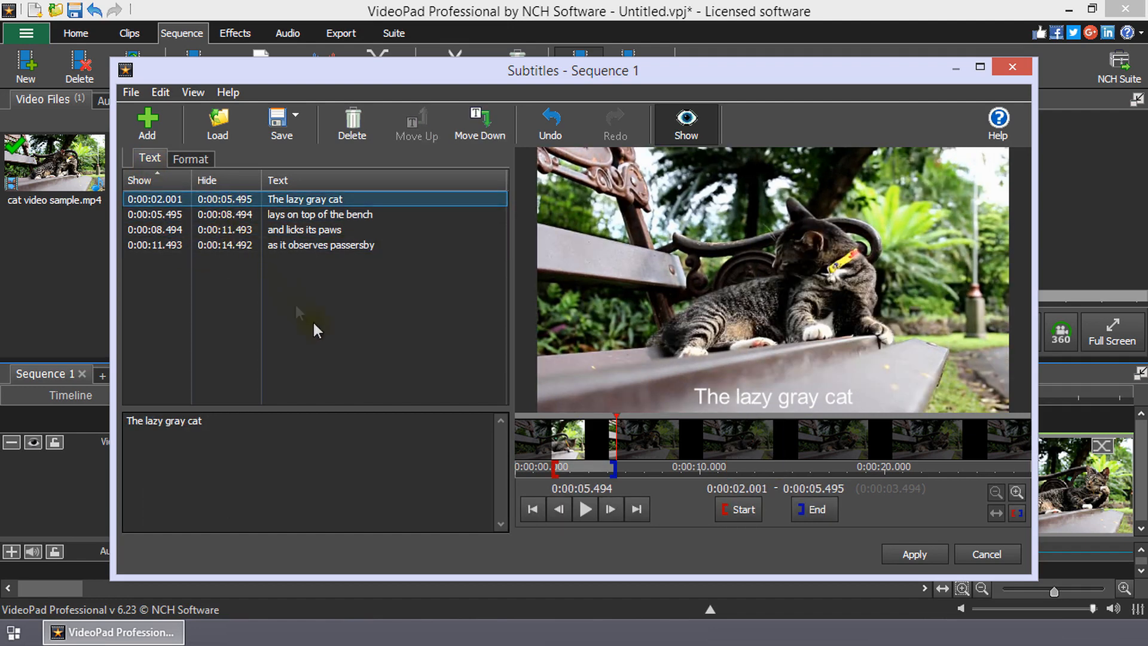
pyautogui.moveTo(458, 433)
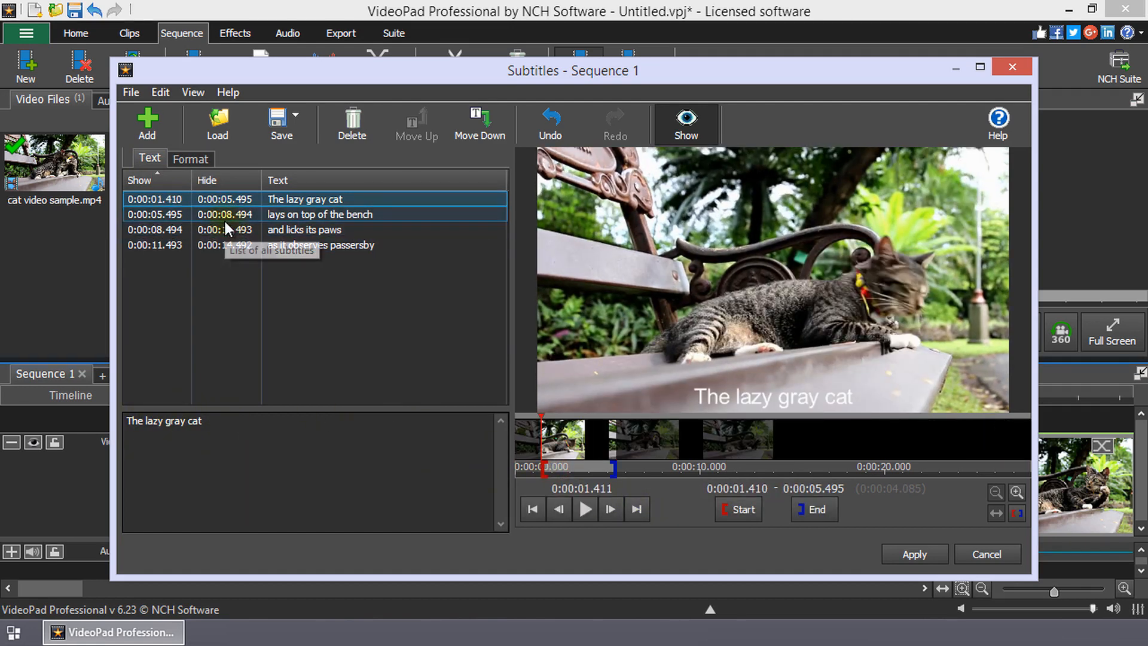
# - Delete the 'and licks its paws' subtitle, leaving three lines
pyautogui.click(302, 230)
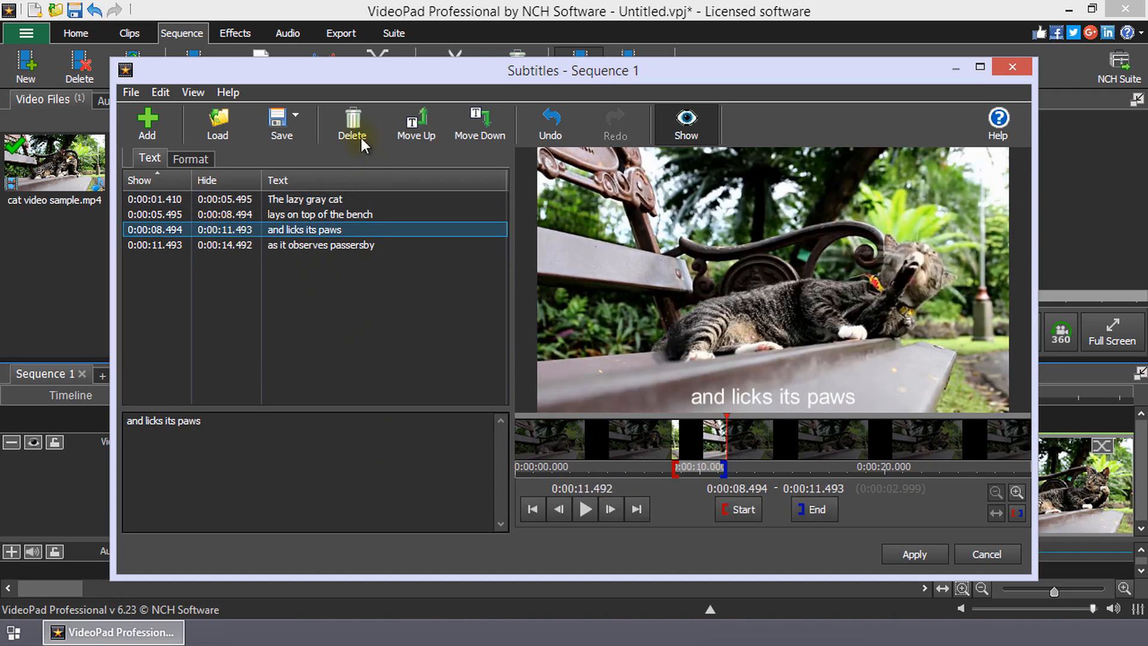
pyautogui.moveTo(351, 121)
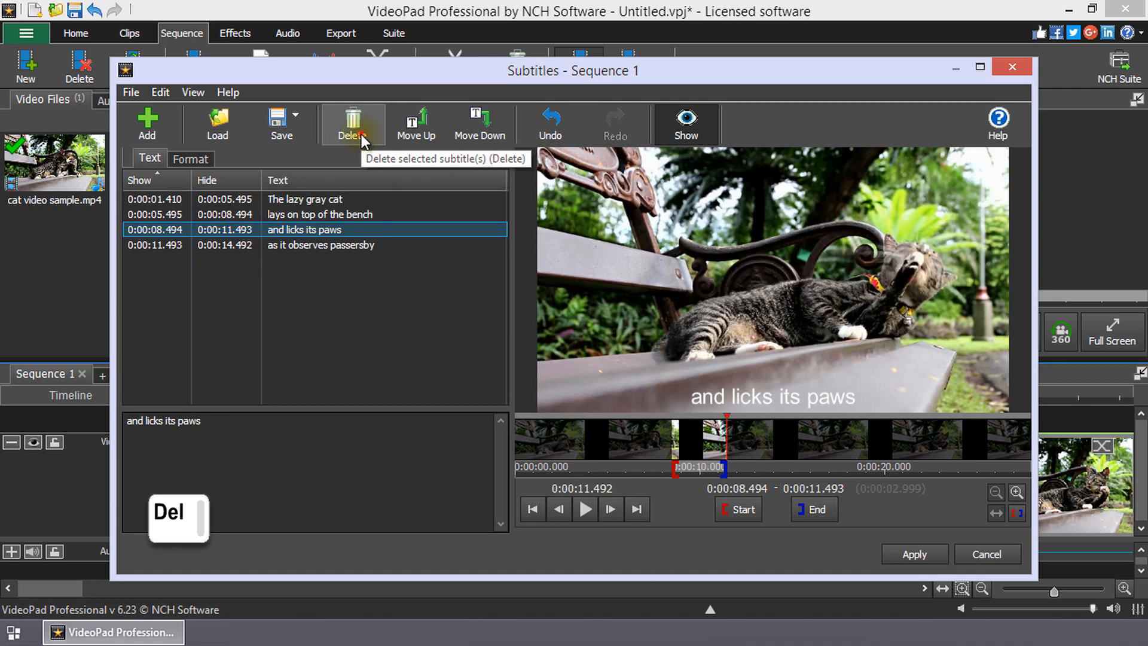
pyautogui.click(351, 122)
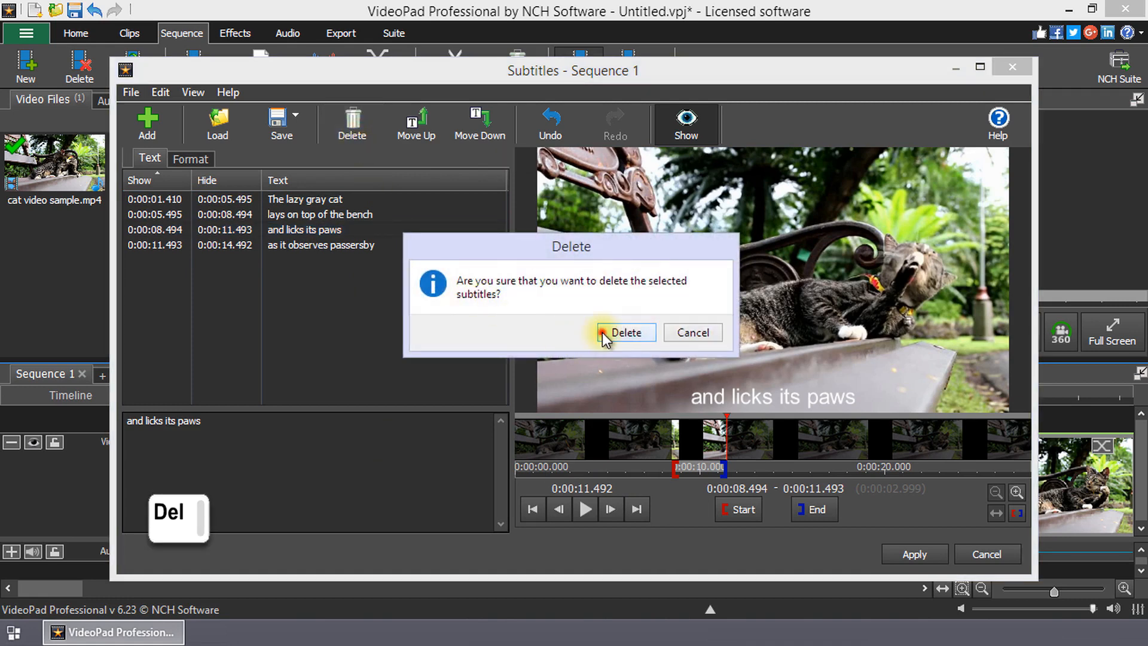
pyautogui.click(625, 332)
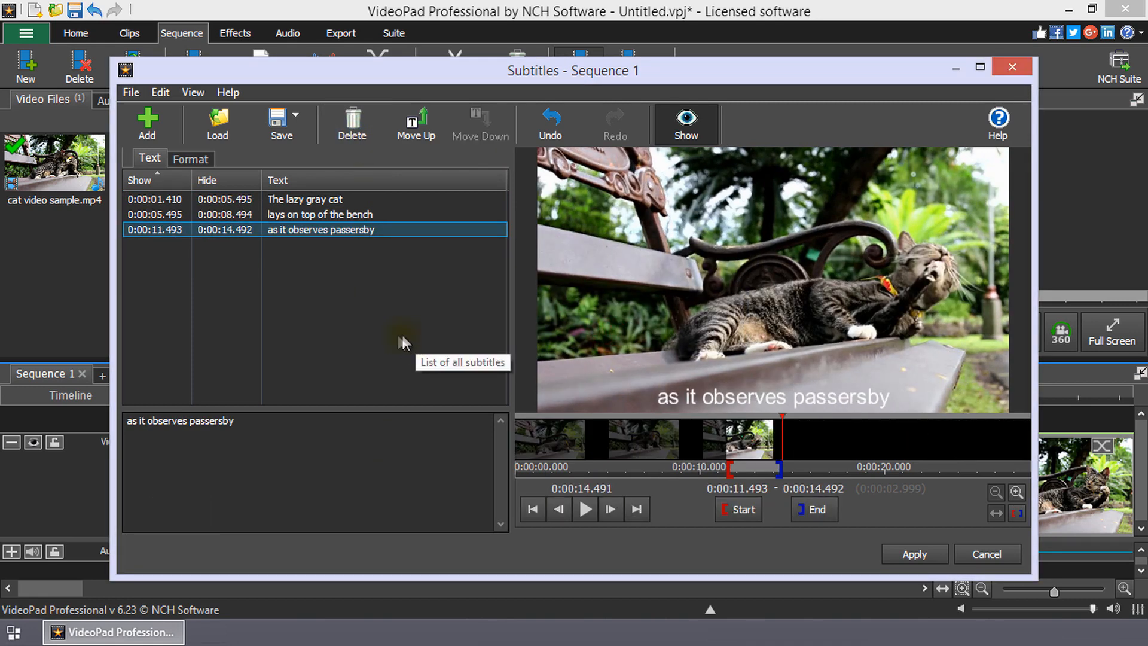
# - Start loading a subtitle file, then cancel the file chooser
pyautogui.click(217, 124)
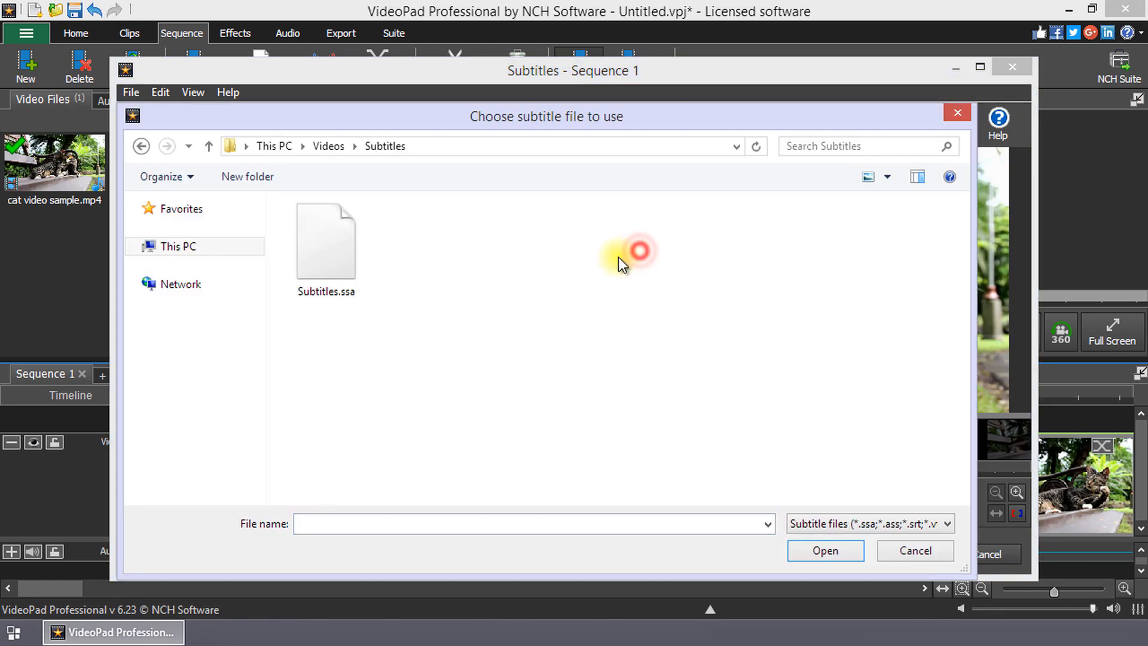
pyautogui.click(326, 241)
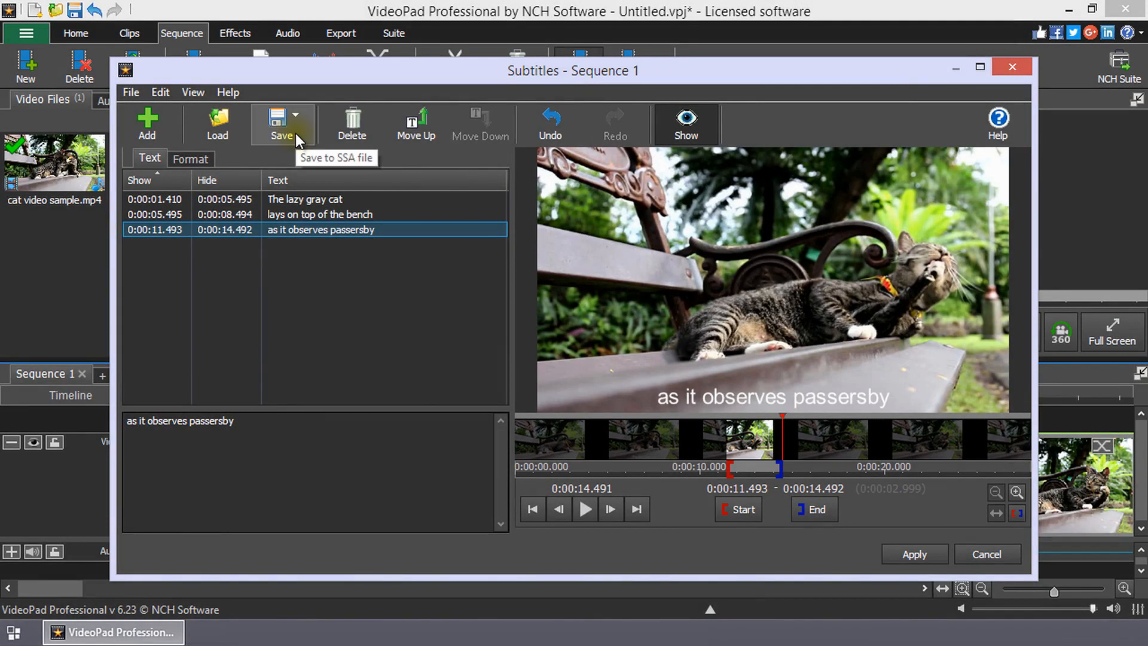
# - Show the subtitle save format choices: SSA, SRT and Web VTT
pyautogui.click(295, 116)
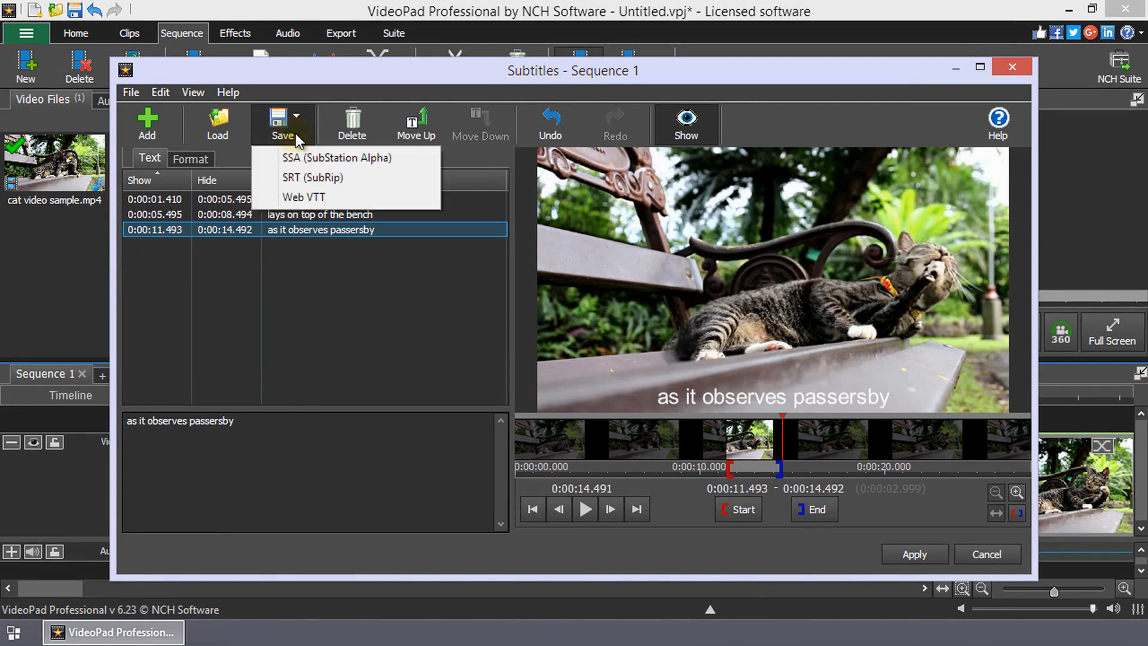
pyautogui.moveTo(307, 138)
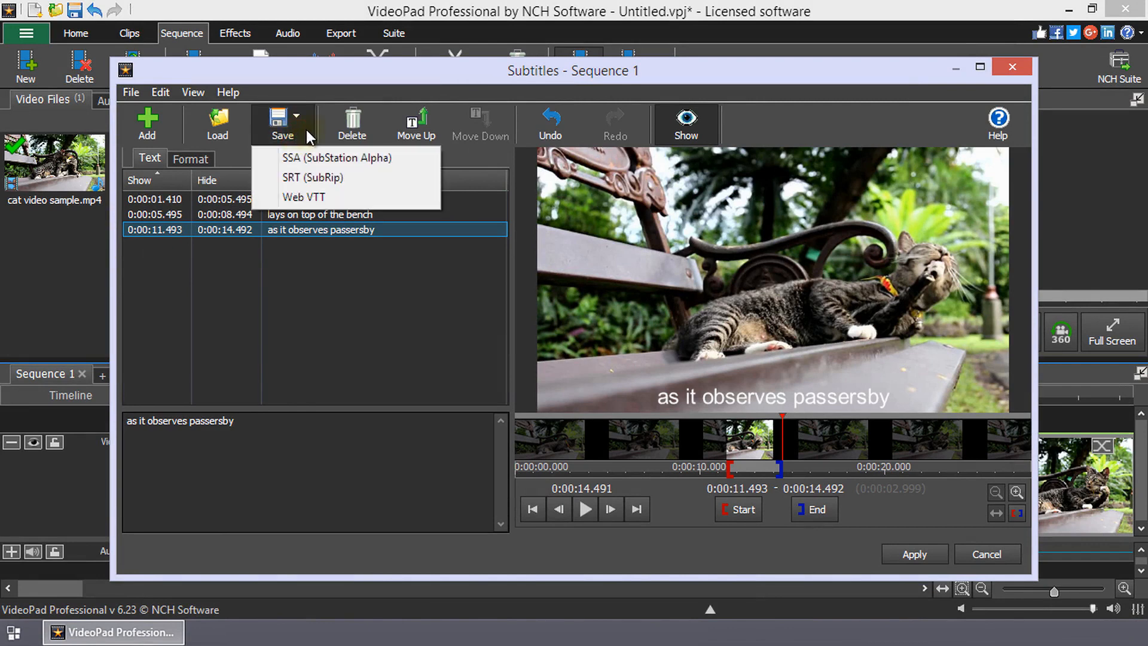
pyautogui.moveTo(409, 278)
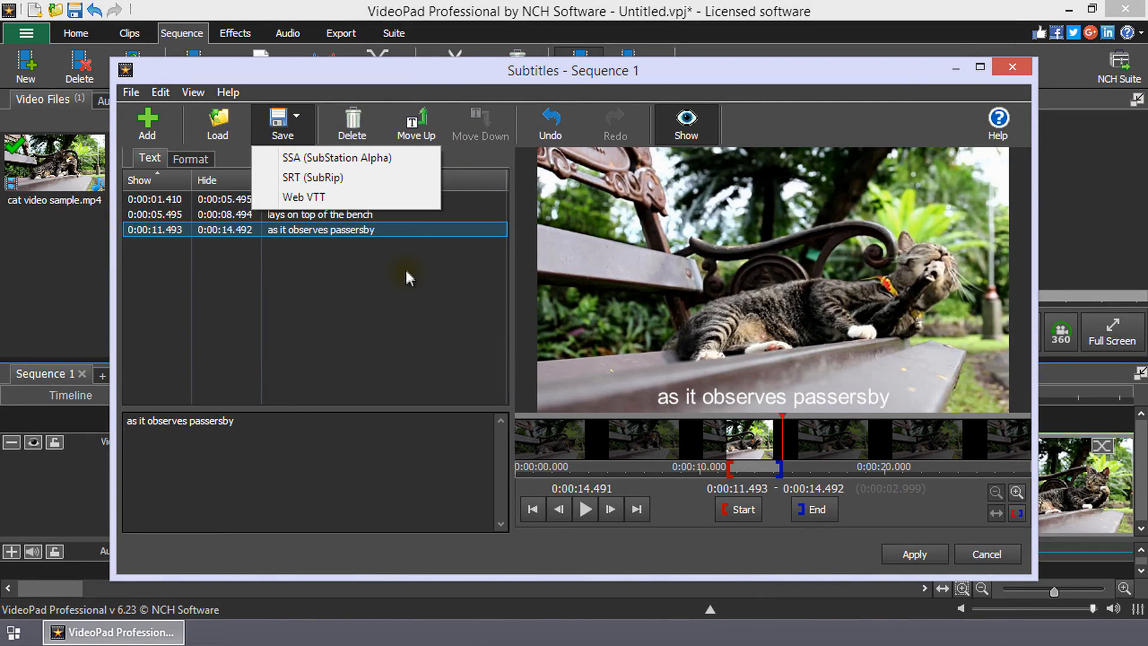
pyautogui.moveTo(406, 289)
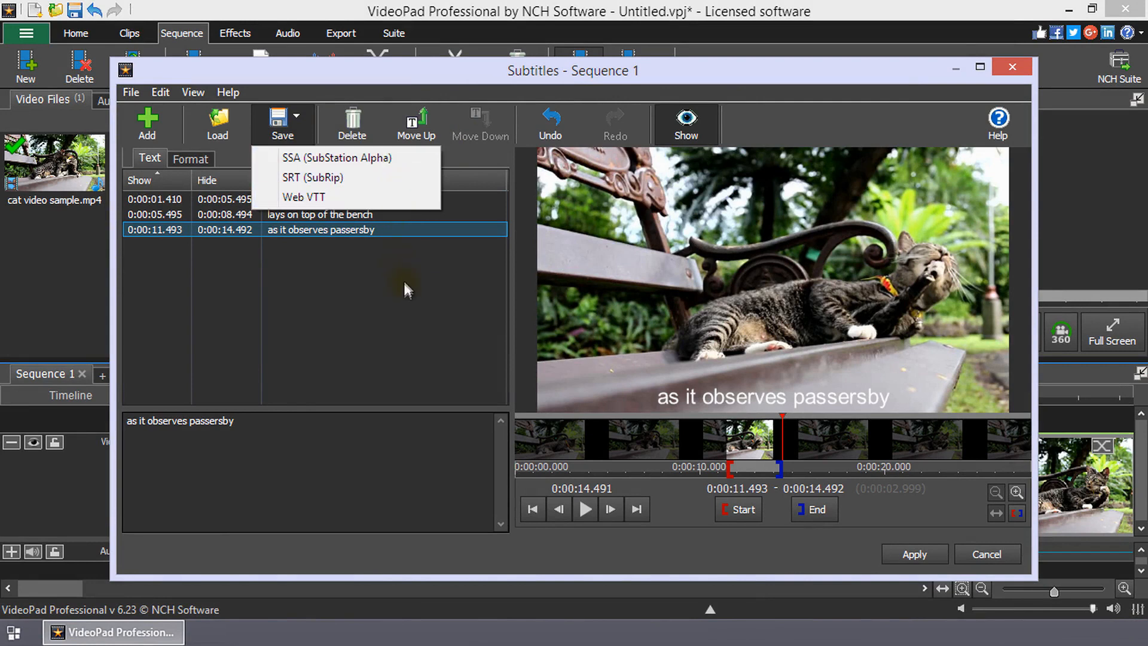
pyautogui.moveTo(435, 158)
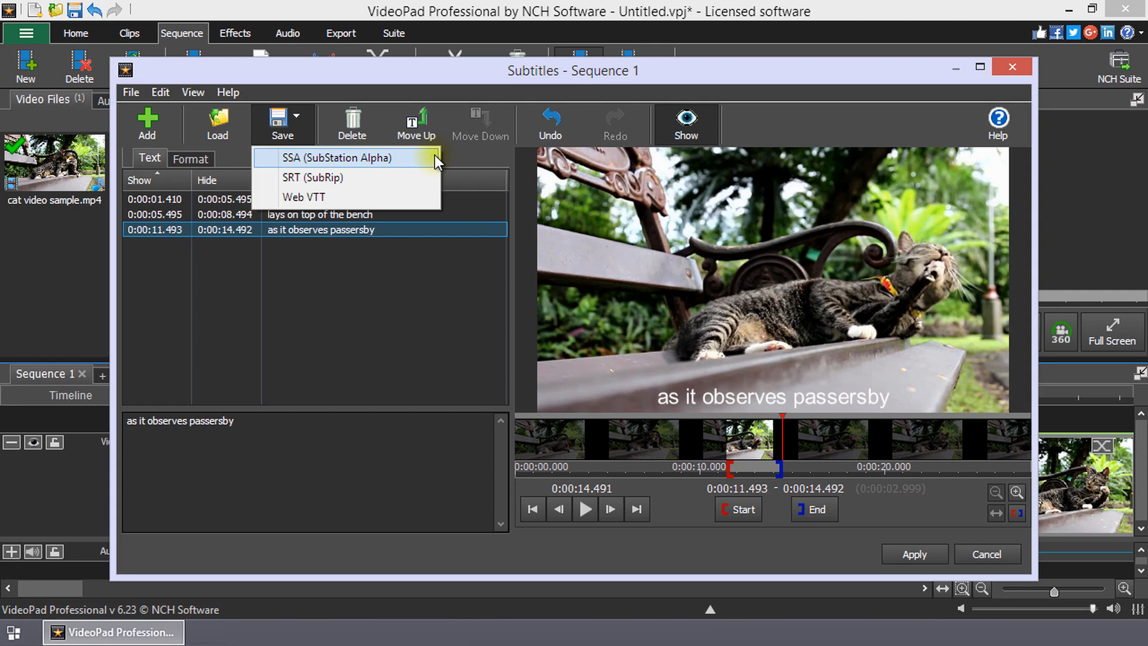
pyautogui.moveTo(428, 181)
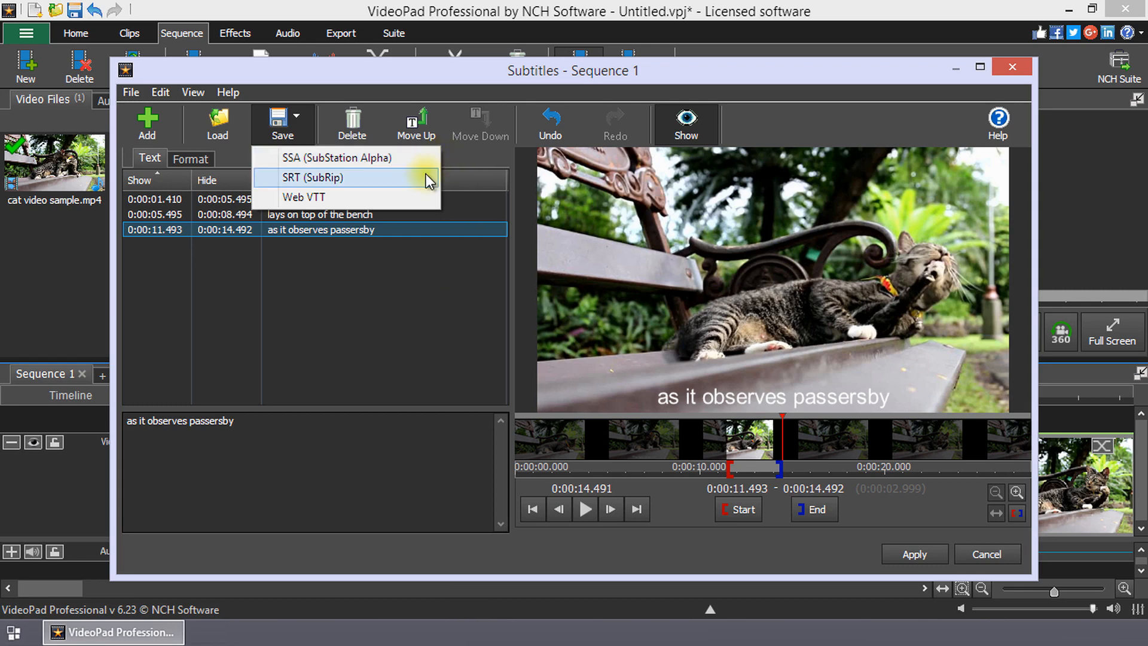
pyautogui.moveTo(421, 197)
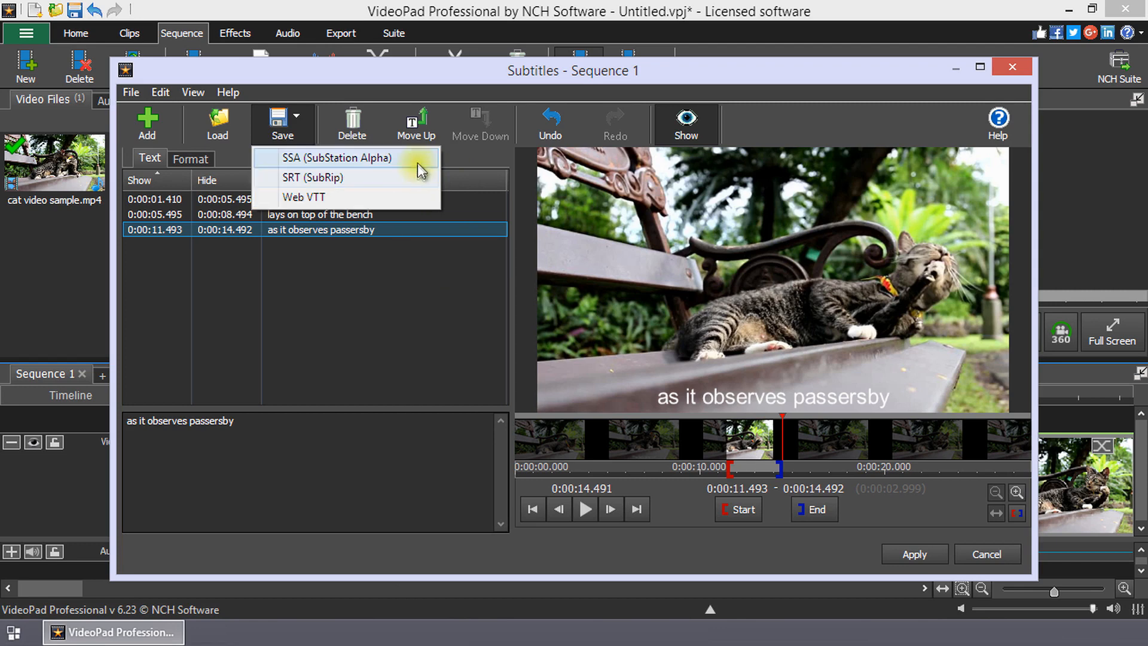
# - Save the subtitles as Subtitles.ssa (SubStation Alpha) titled Sequence 1 with author 'NCH Software'
pyautogui.click(336, 158)
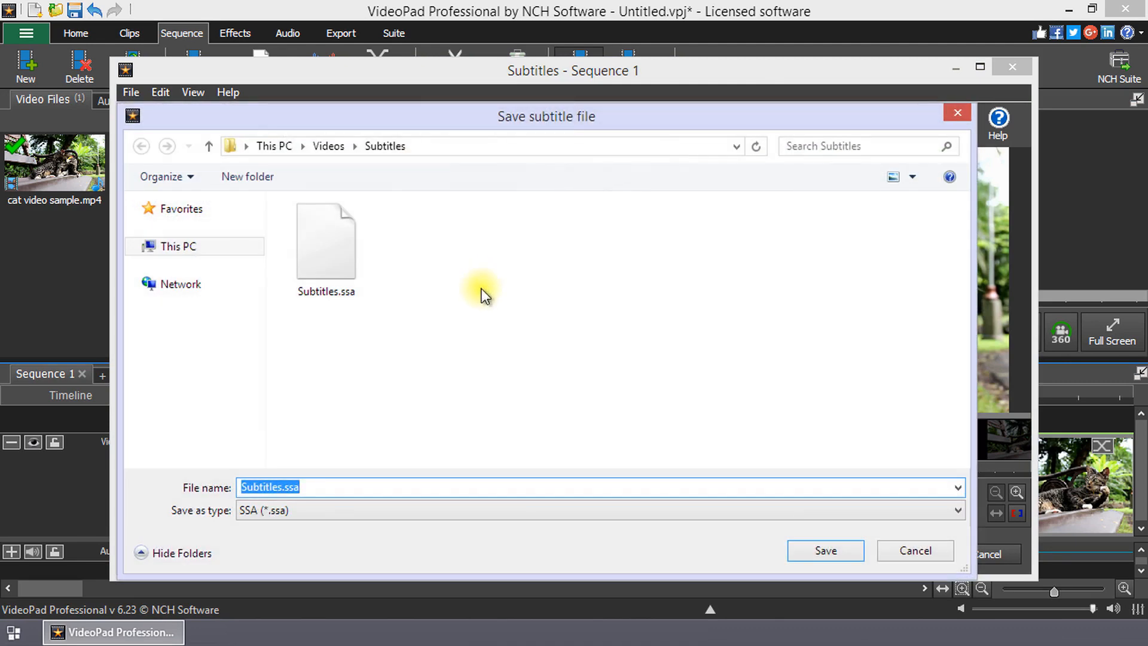
pyautogui.click(825, 550)
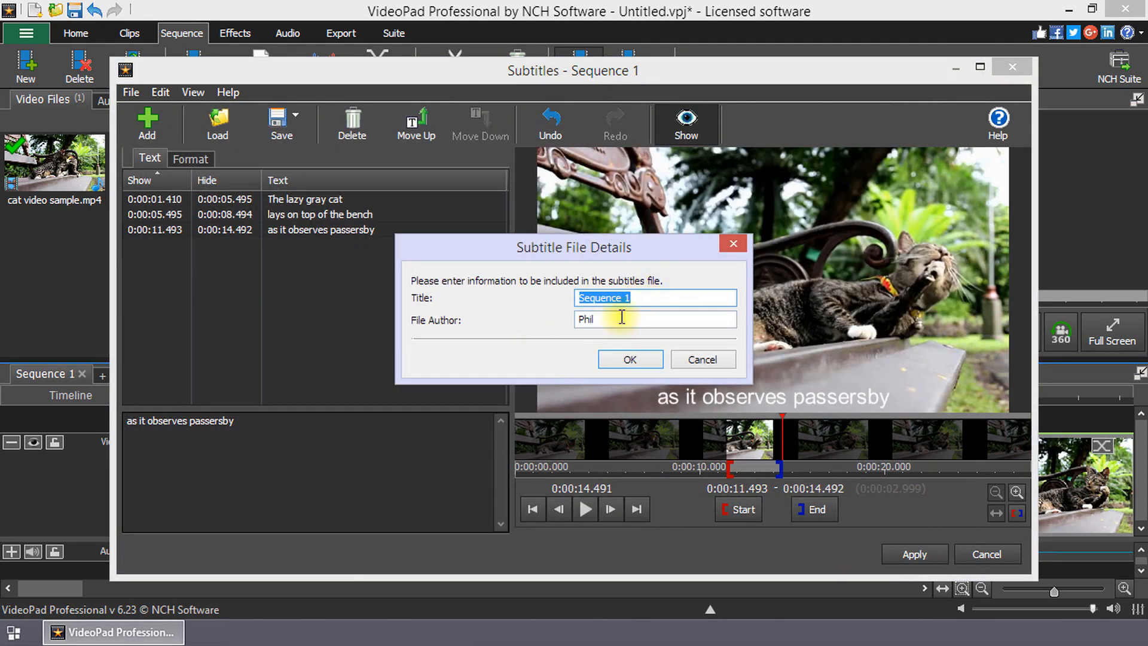
pyautogui.write('NCH Software')
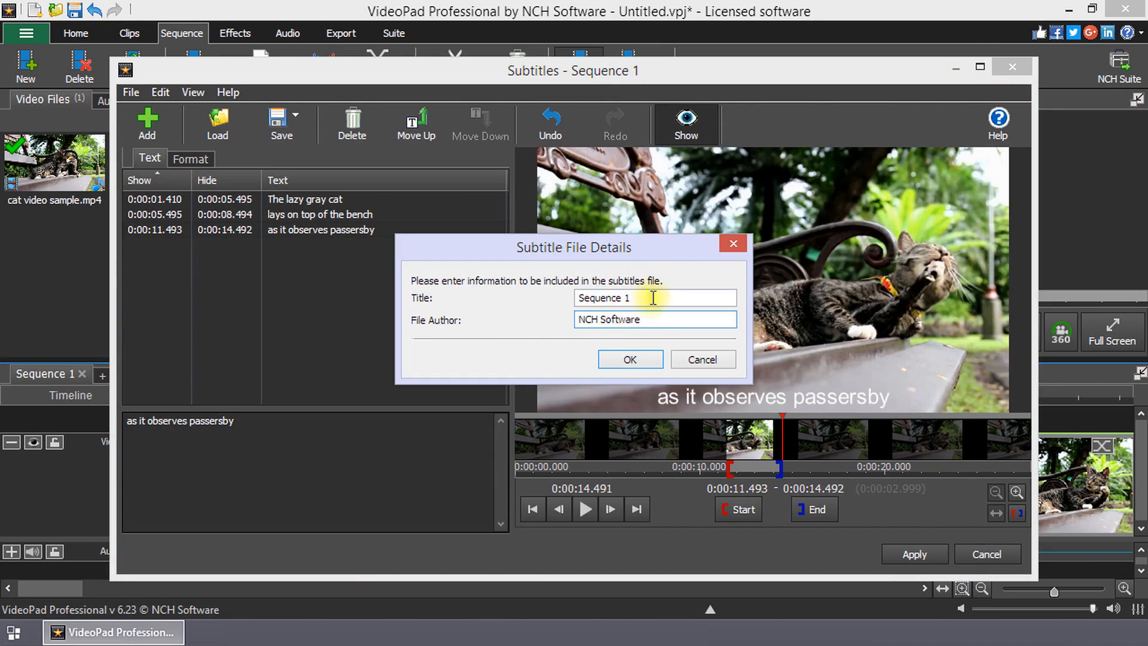
pyautogui.click(627, 360)
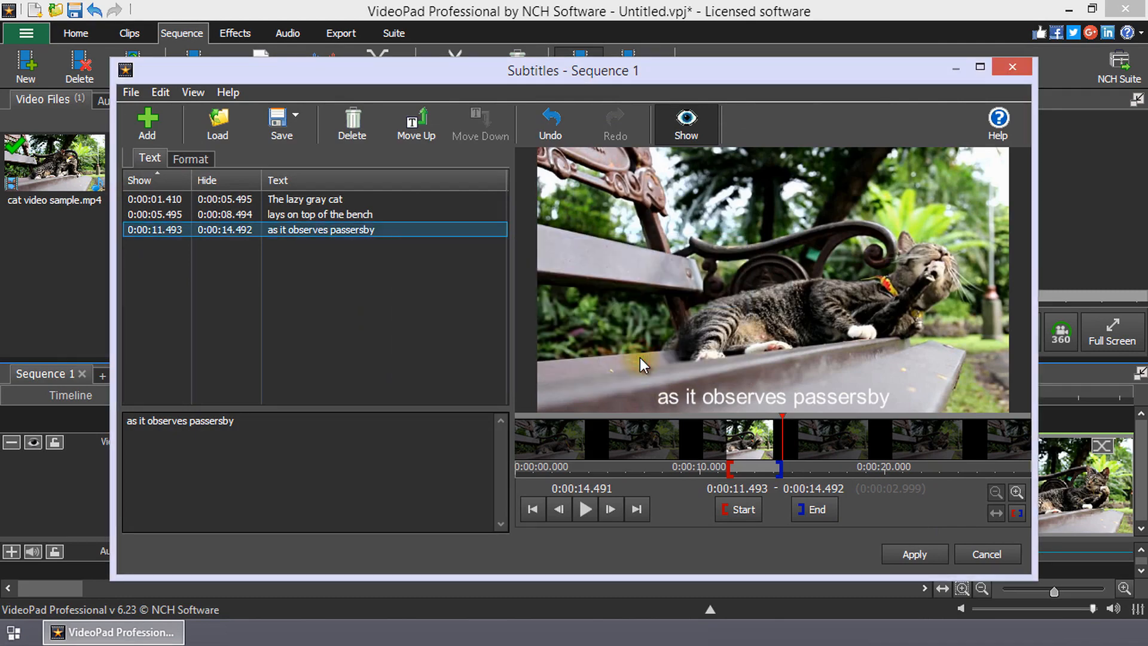